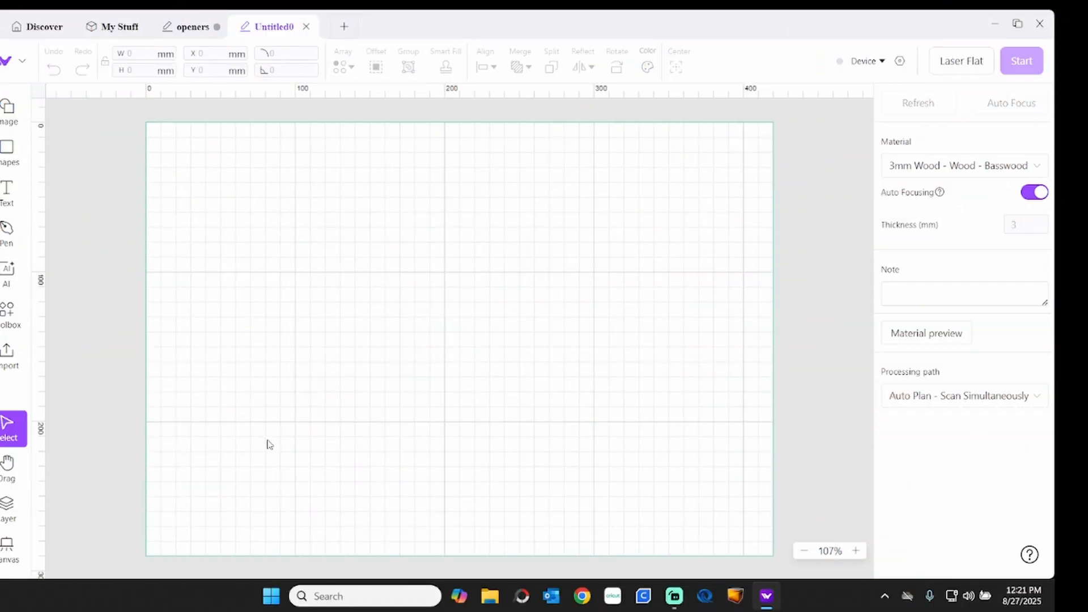
{"action": "mouse_move", "coordinate": [261, 346]}
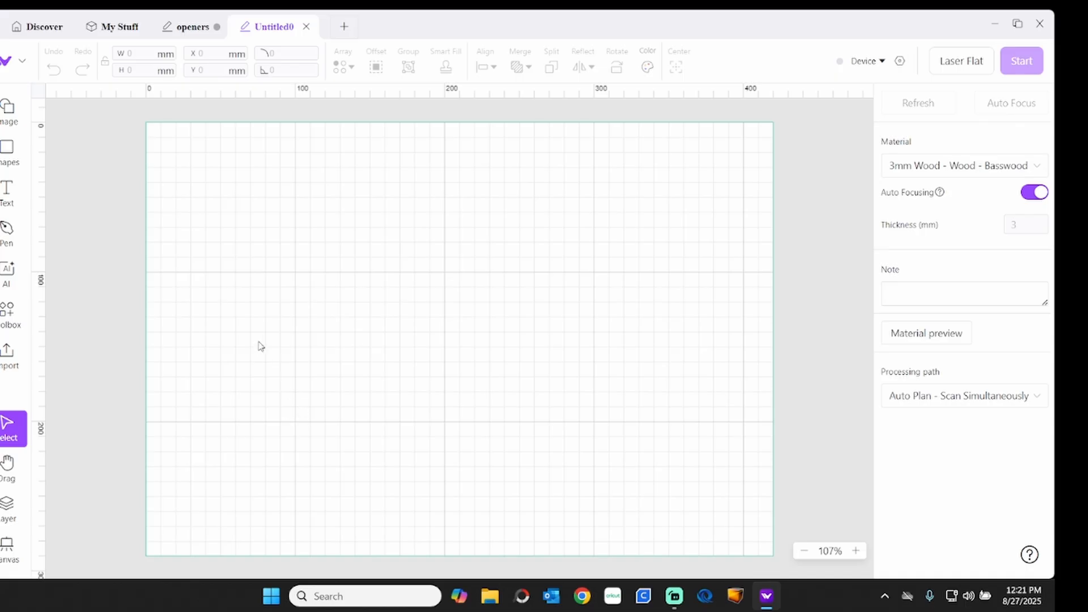
{"action": "mouse_move", "coordinate": [327, 198]}
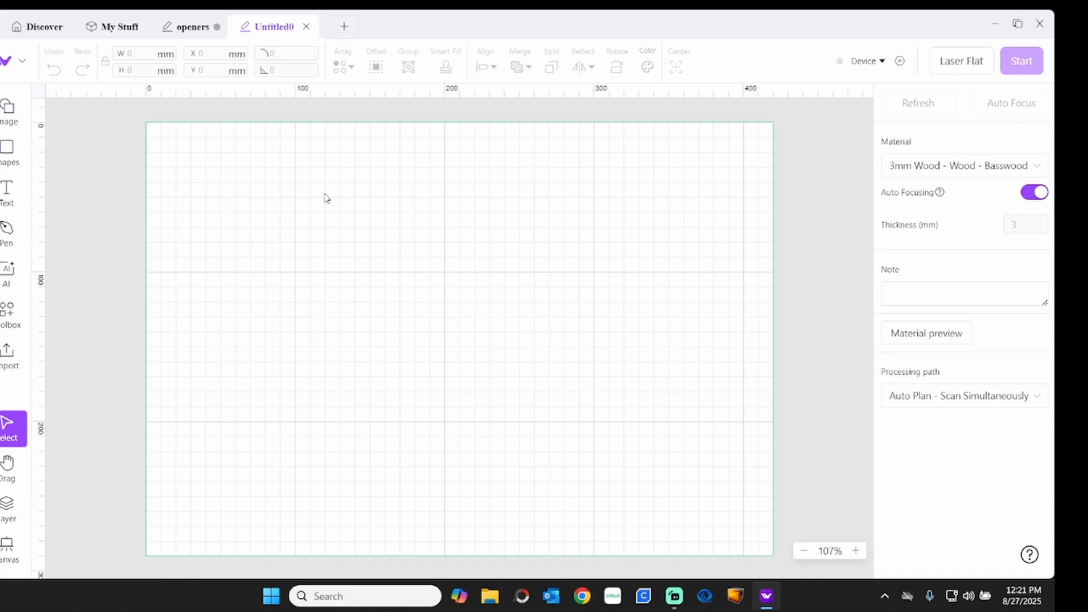
{"action": "mouse_move", "coordinate": [345, 223]}
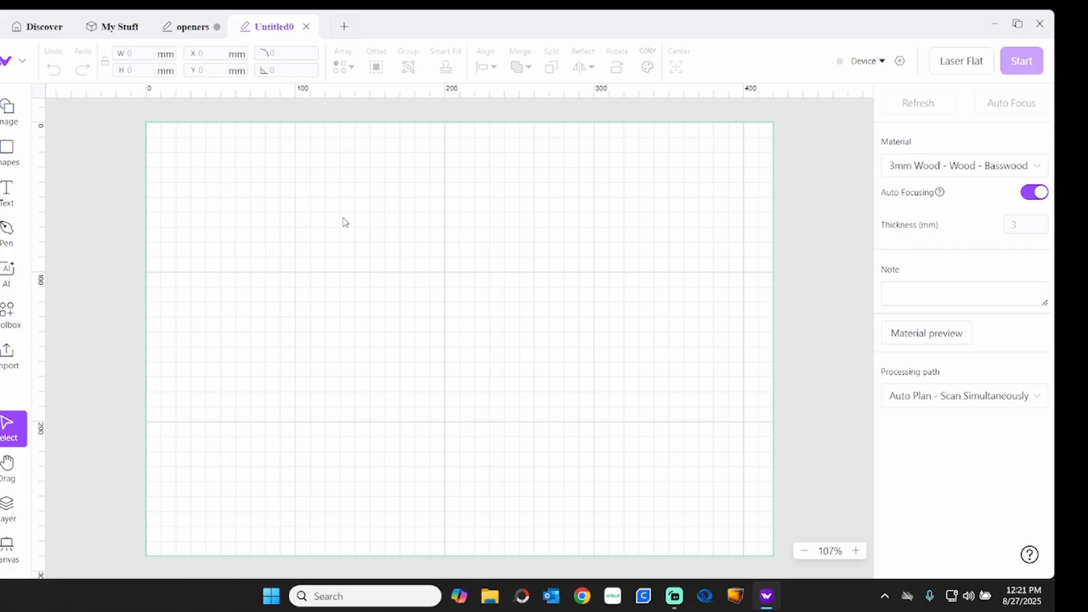
{"action": "mouse_move", "coordinate": [141, 47]}
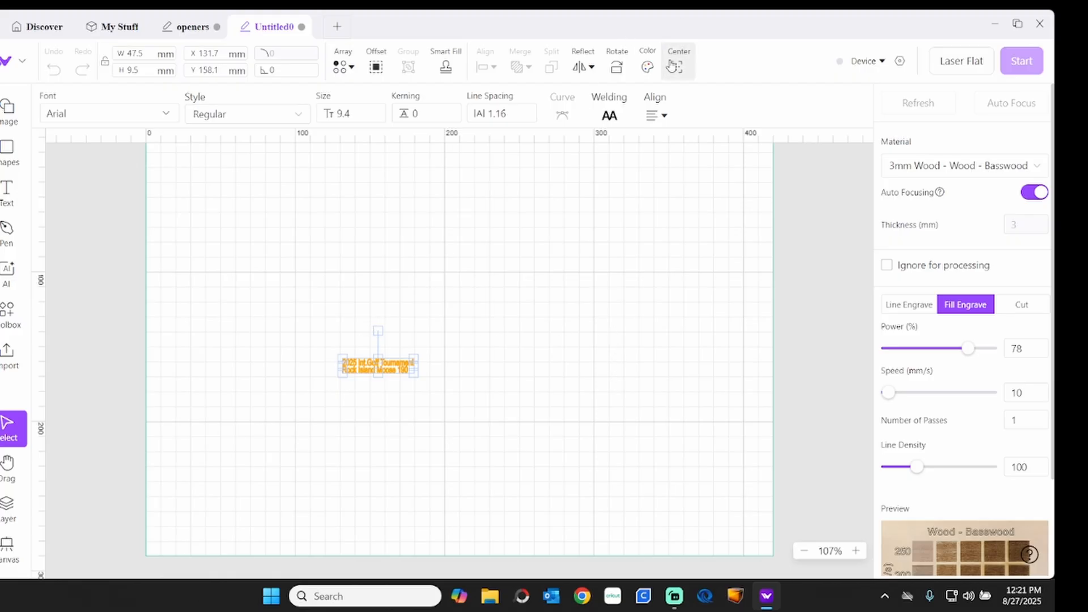
Centre the two-line tournament text on the canvas and bring up the Array options.
{"action": "left_click", "coordinate": [676, 62]}
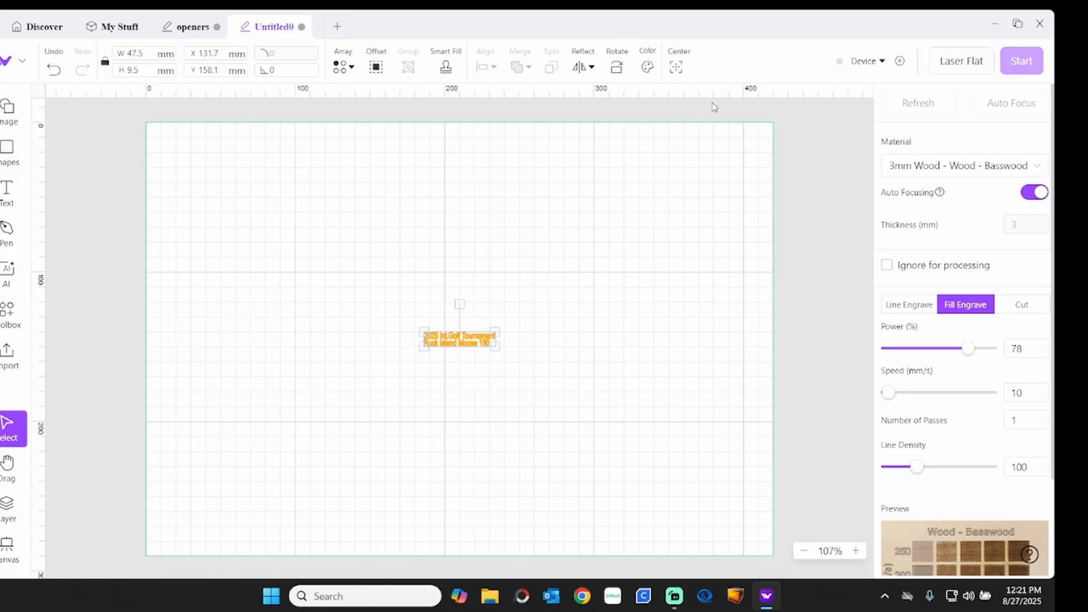
{"action": "left_click", "coordinate": [343, 62]}
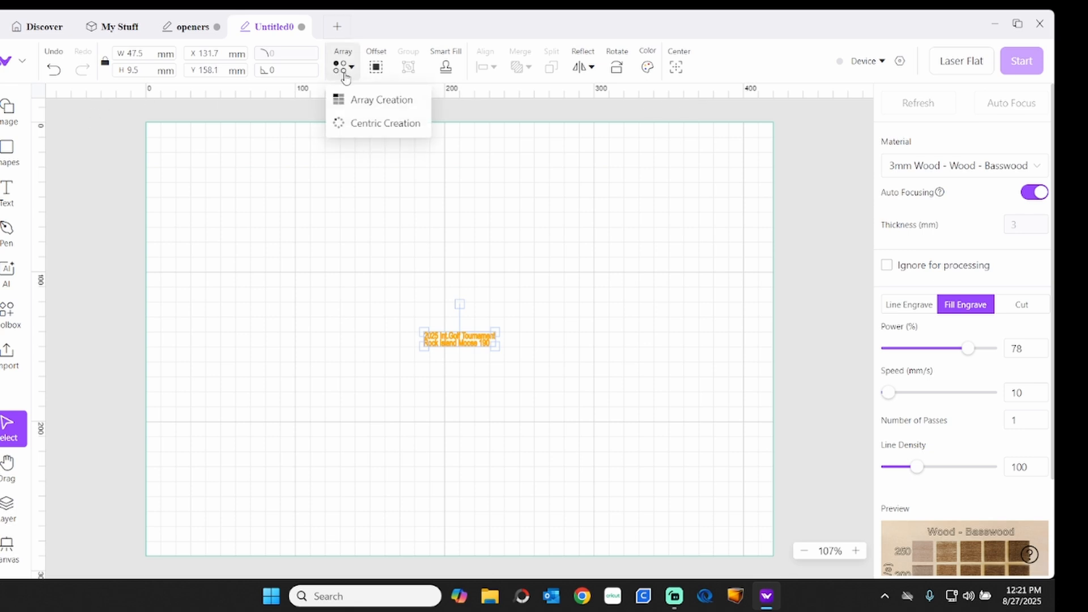
Choose a grid array with 3 columns and 6 rows.
{"action": "left_click", "coordinate": [380, 100]}
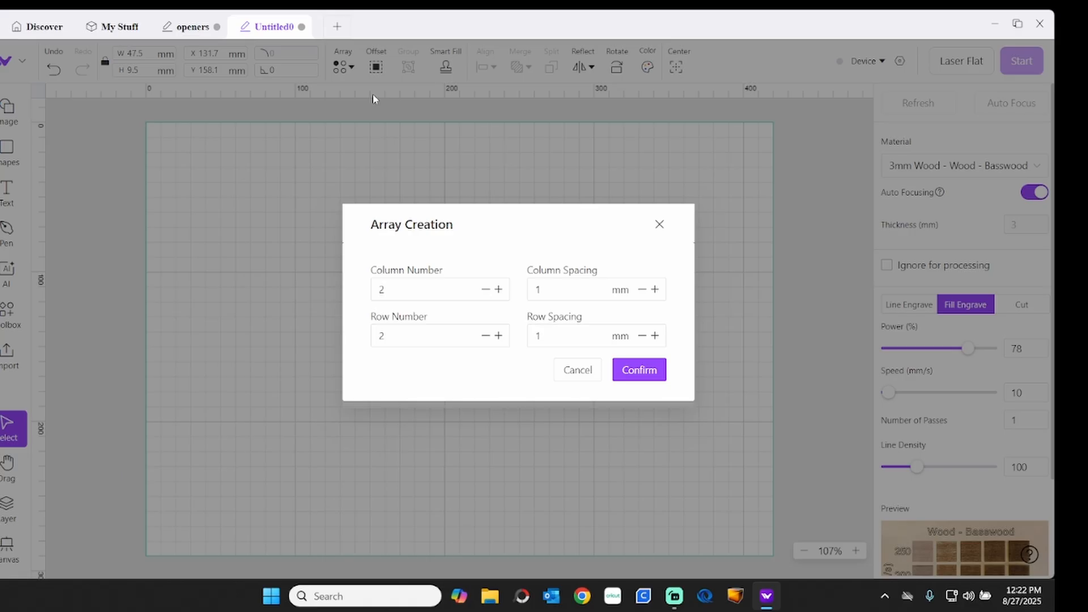
{"action": "mouse_move", "coordinate": [386, 142]}
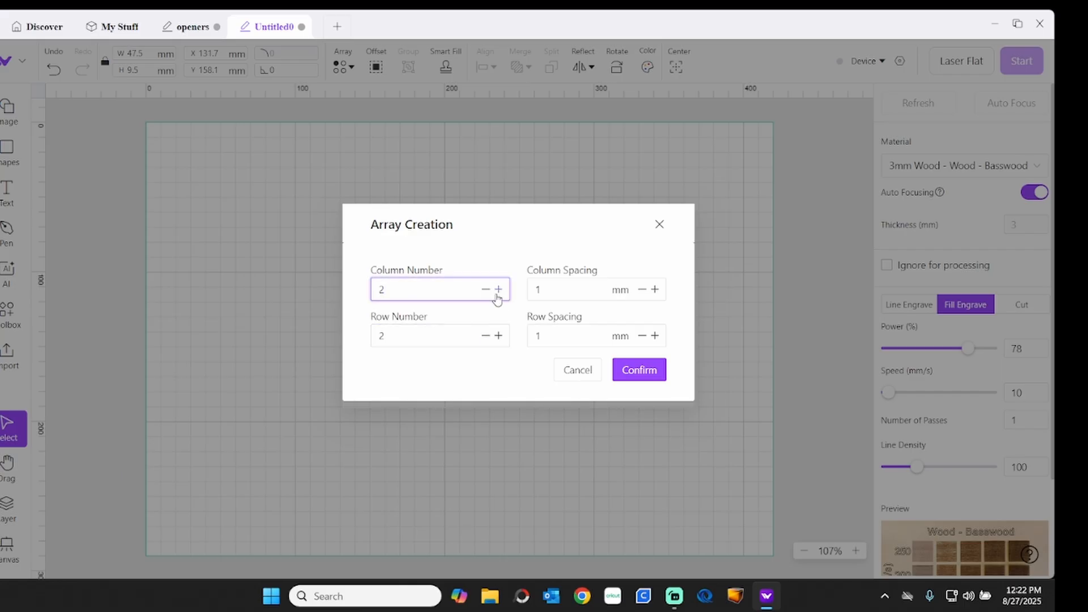
{"action": "left_click", "coordinate": [497, 289]}
{"action": "type", "text": "4"}
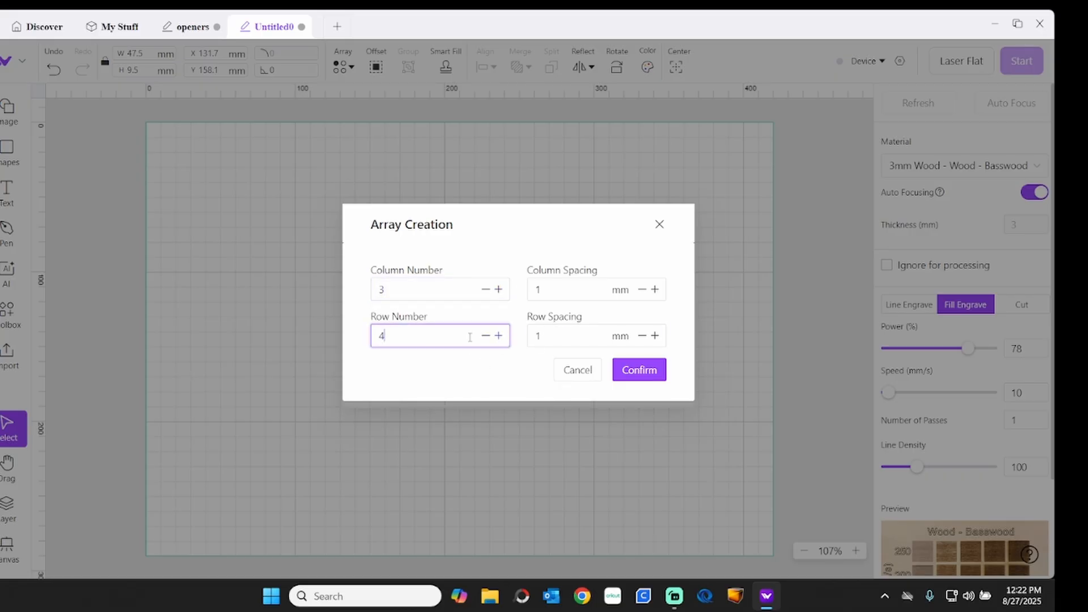
{"action": "left_click", "coordinate": [497, 336]}
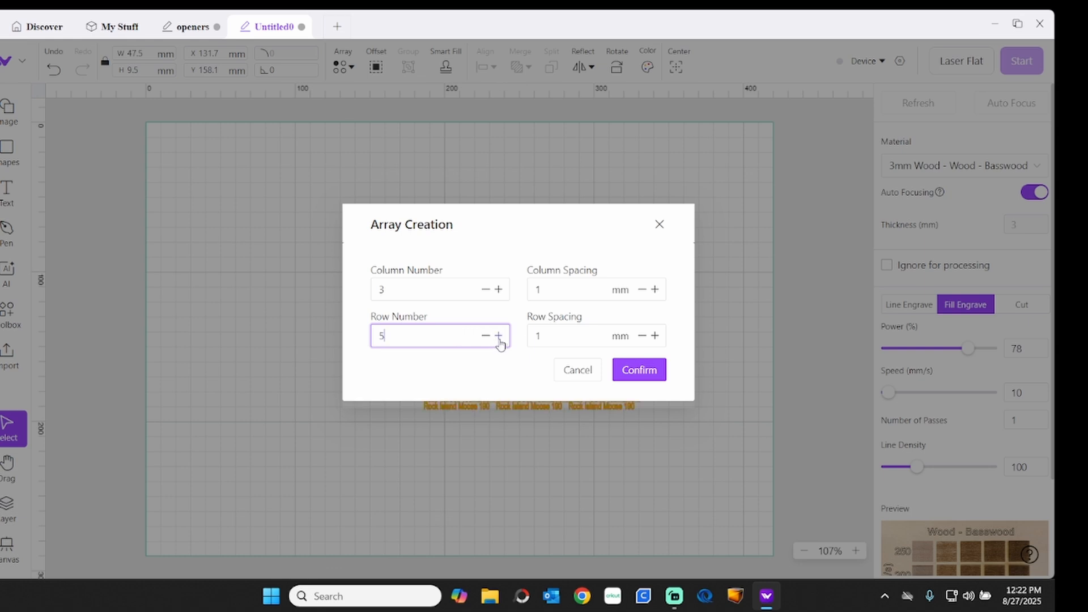
{"action": "left_click", "coordinate": [499, 335]}
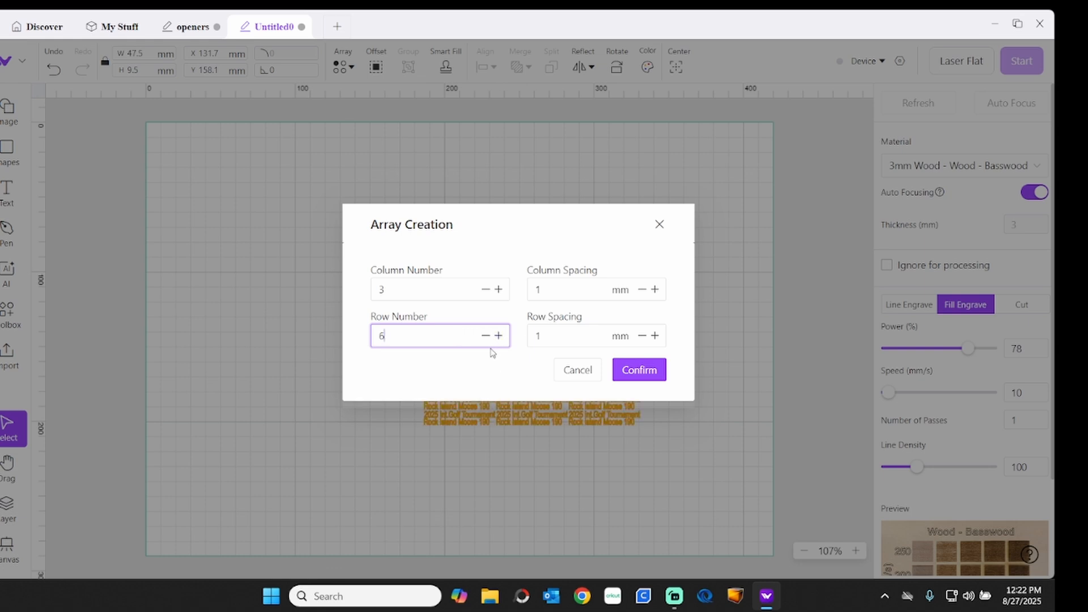
Set column spacing to 24 mm and row spacing to 18 mm.
{"action": "left_click", "coordinate": [575, 289]}
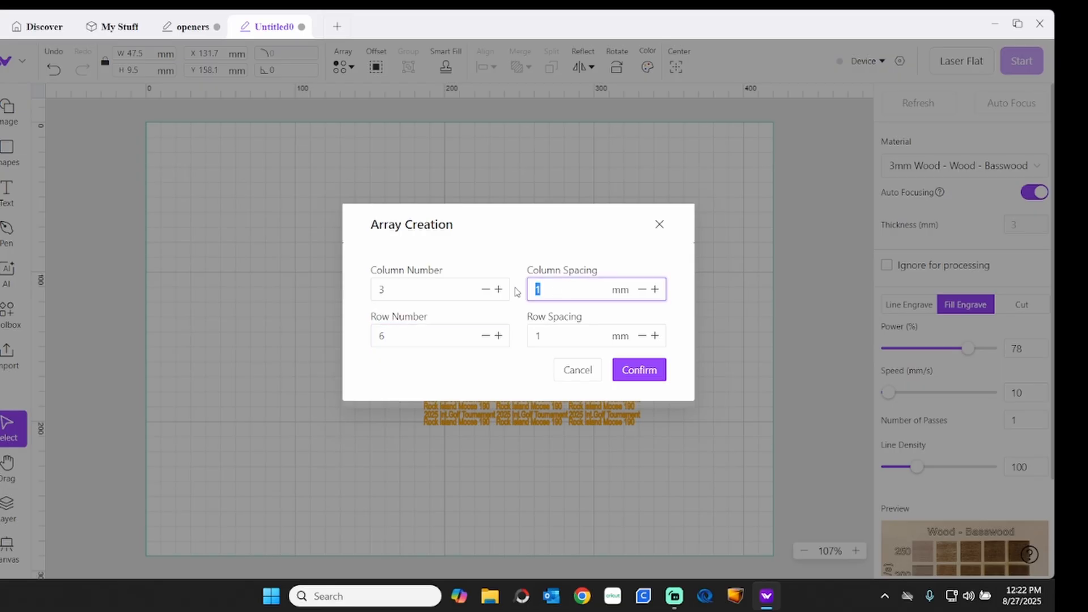
{"action": "mouse_move", "coordinate": [541, 218]}
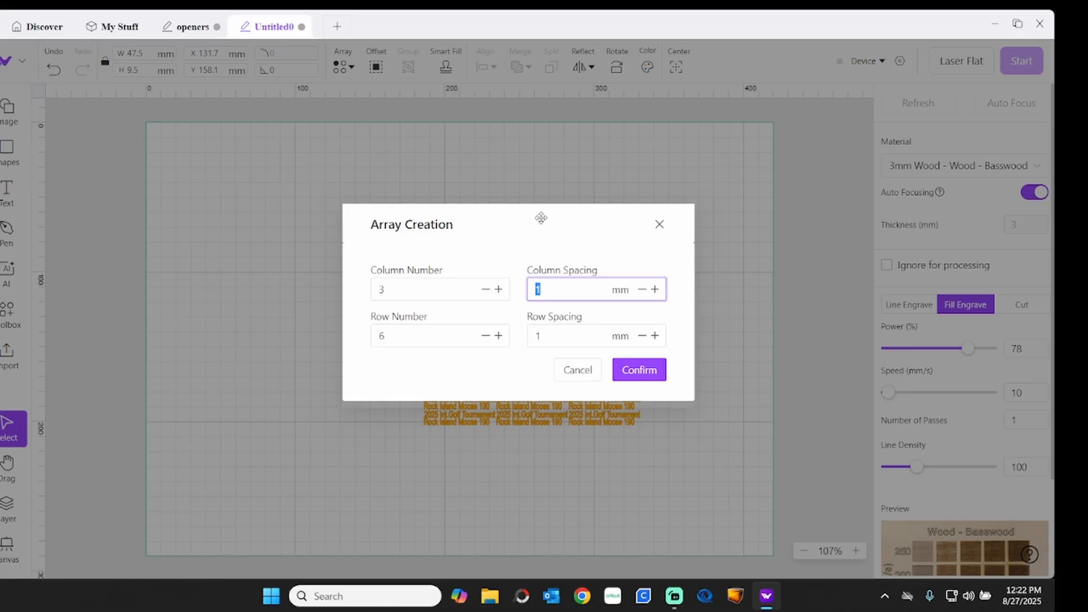
{"action": "type", "text": "24"}
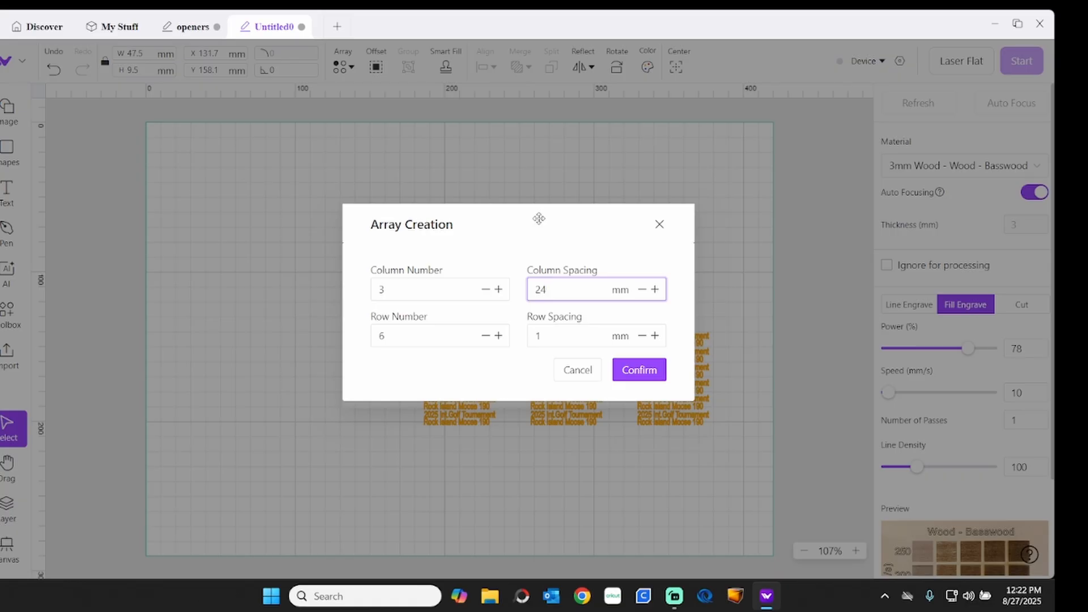
{"action": "left_click", "coordinate": [576, 336]}
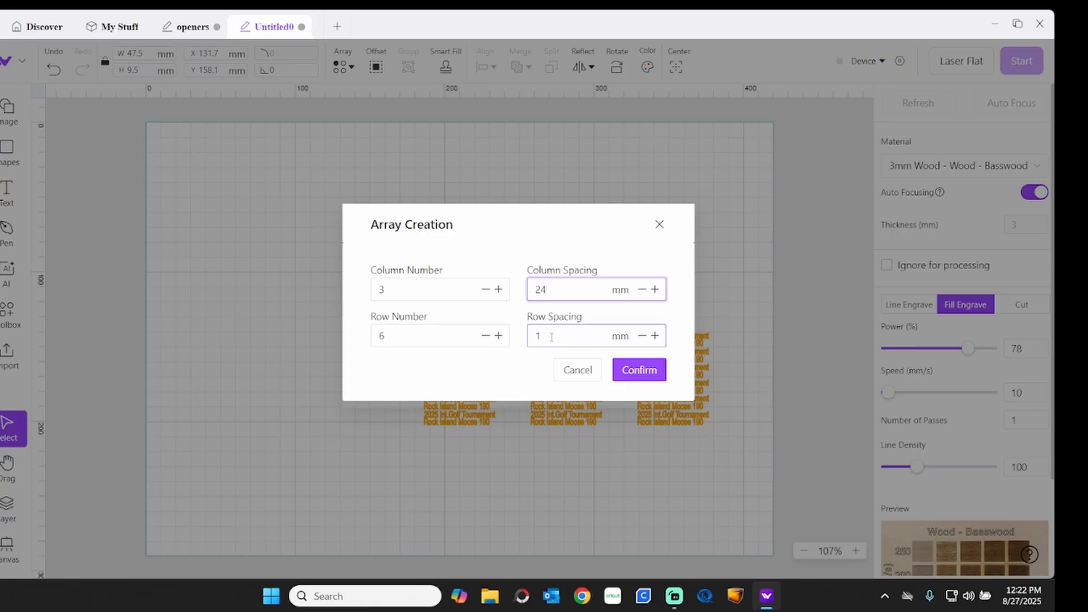
{"action": "left_click", "coordinate": [569, 335]}
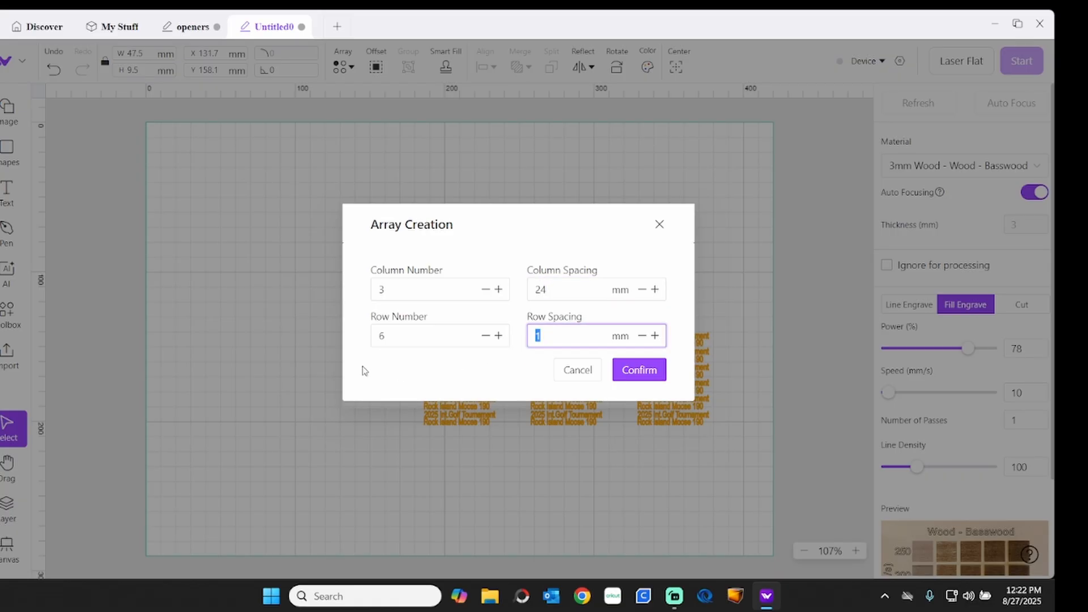
{"action": "type", "text": "8"}
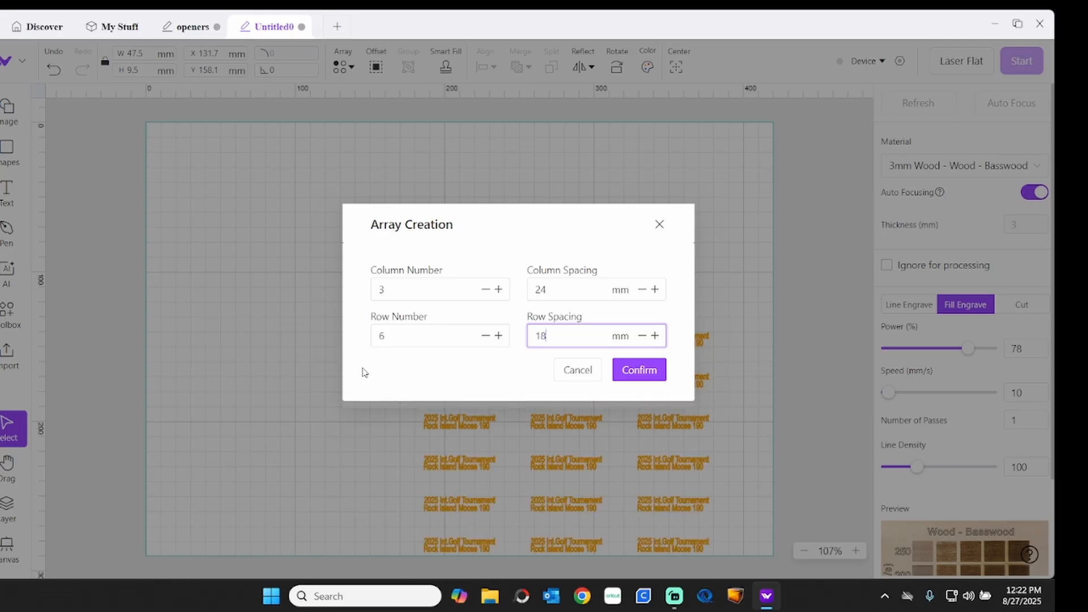
{"action": "mouse_move", "coordinate": [581, 394]}
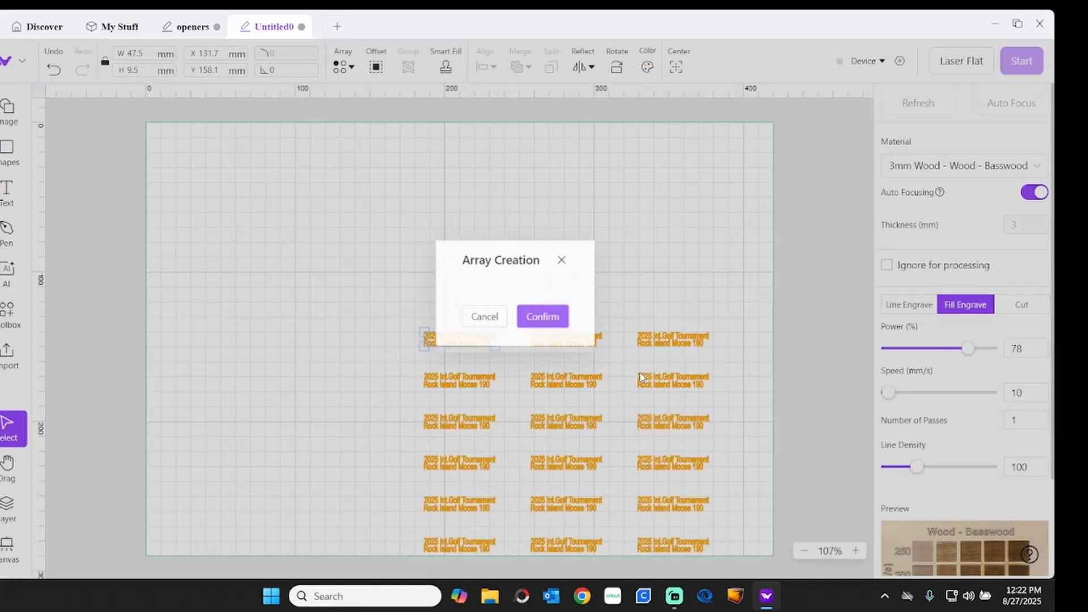
Confirm the array, group the 18 text copies and centre the block on the canvas.
{"action": "left_click", "coordinate": [542, 316]}
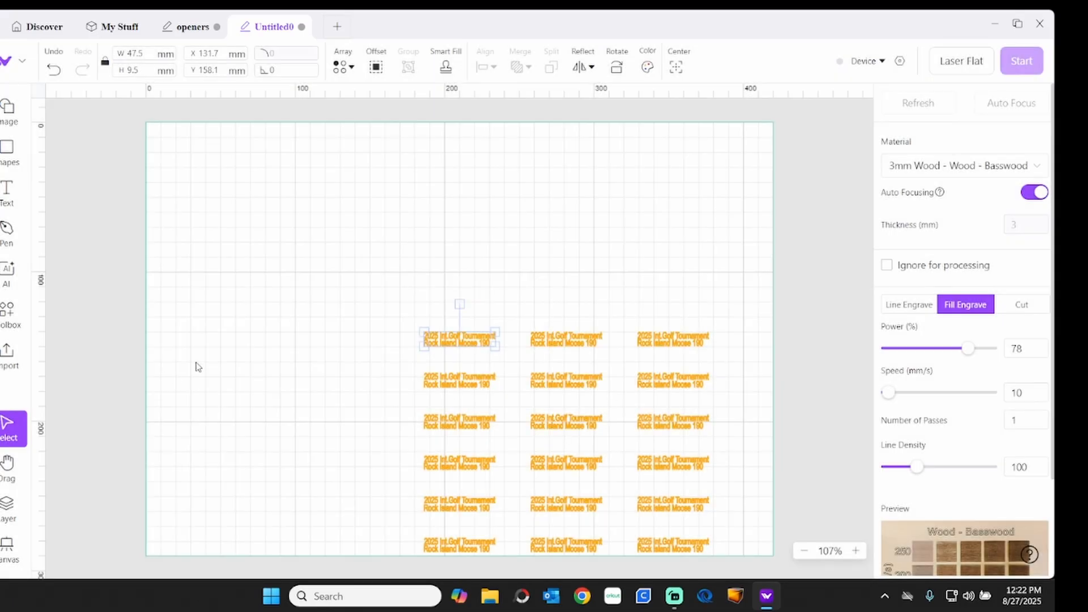
{"action": "mouse_move", "coordinate": [281, 355]}
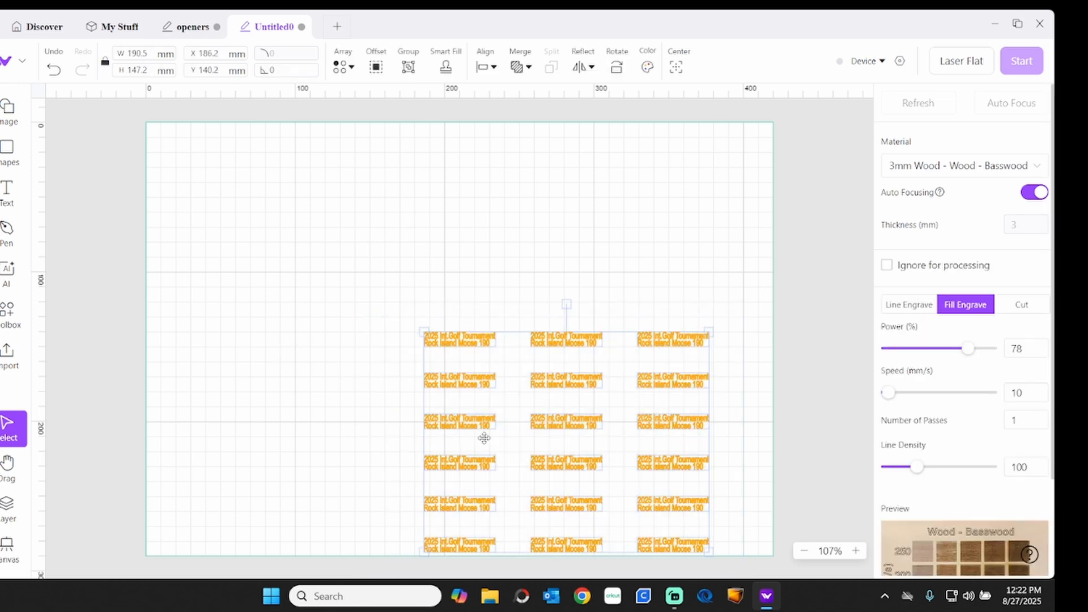
{"action": "right_click", "coordinate": [484, 438]}
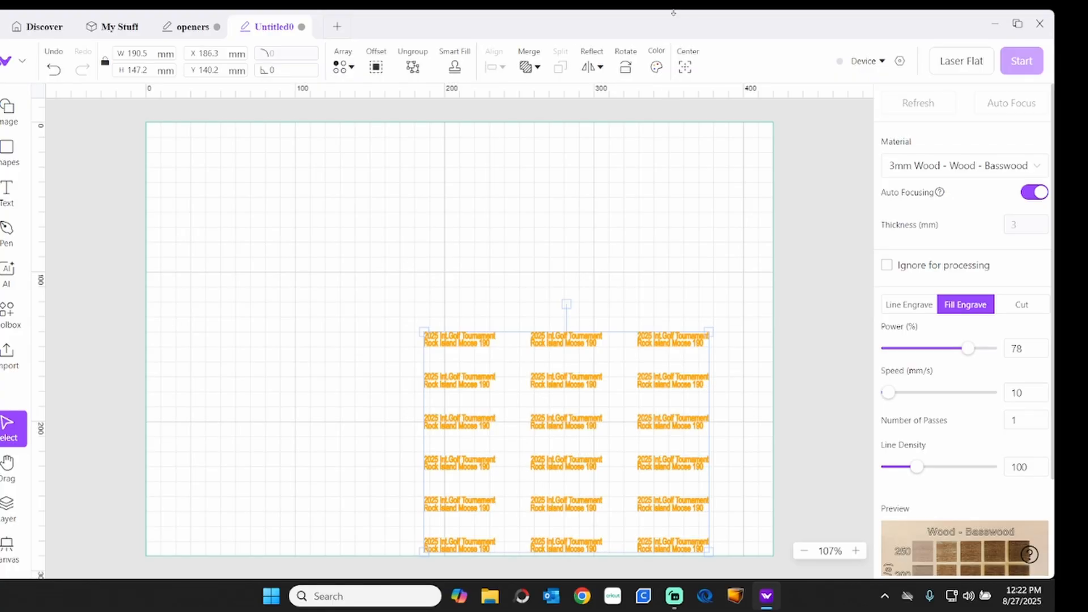
{"action": "left_click", "coordinate": [682, 67]}
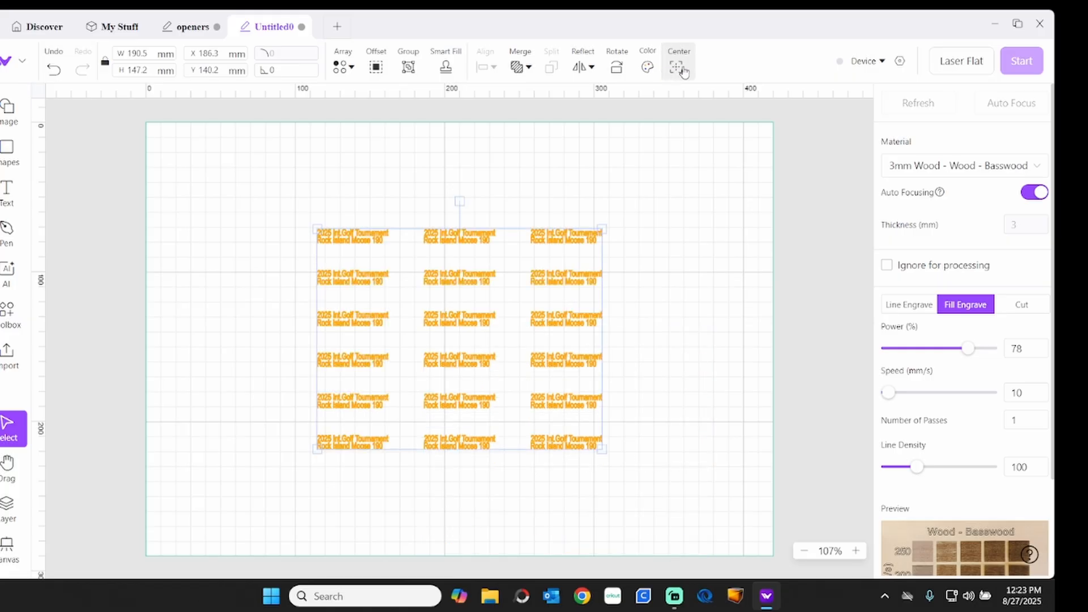
{"action": "mouse_move", "coordinate": [735, 83]}
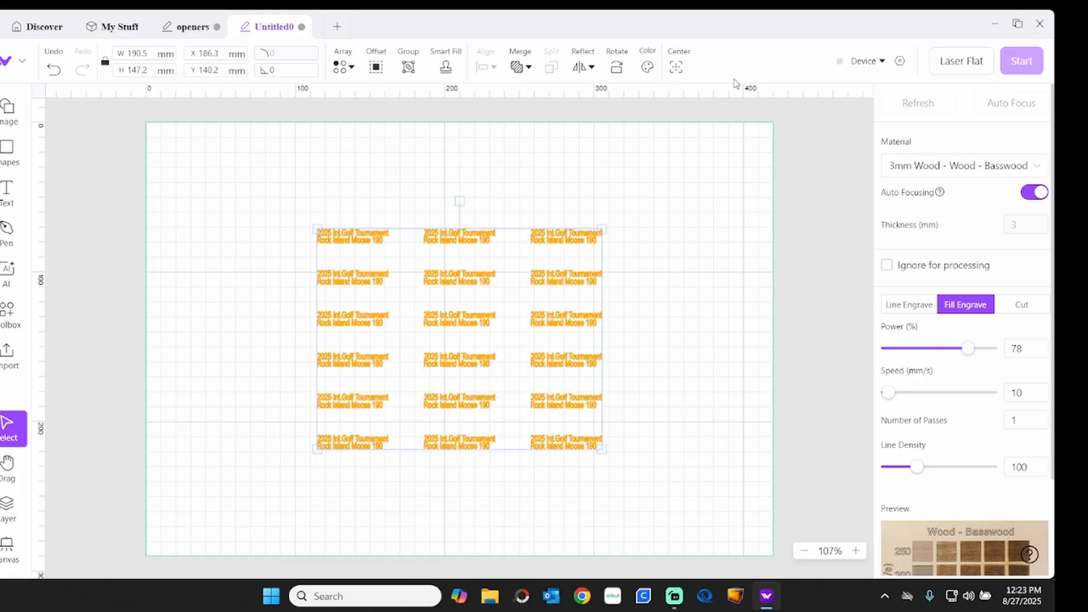
{"action": "left_click", "coordinate": [863, 61]}
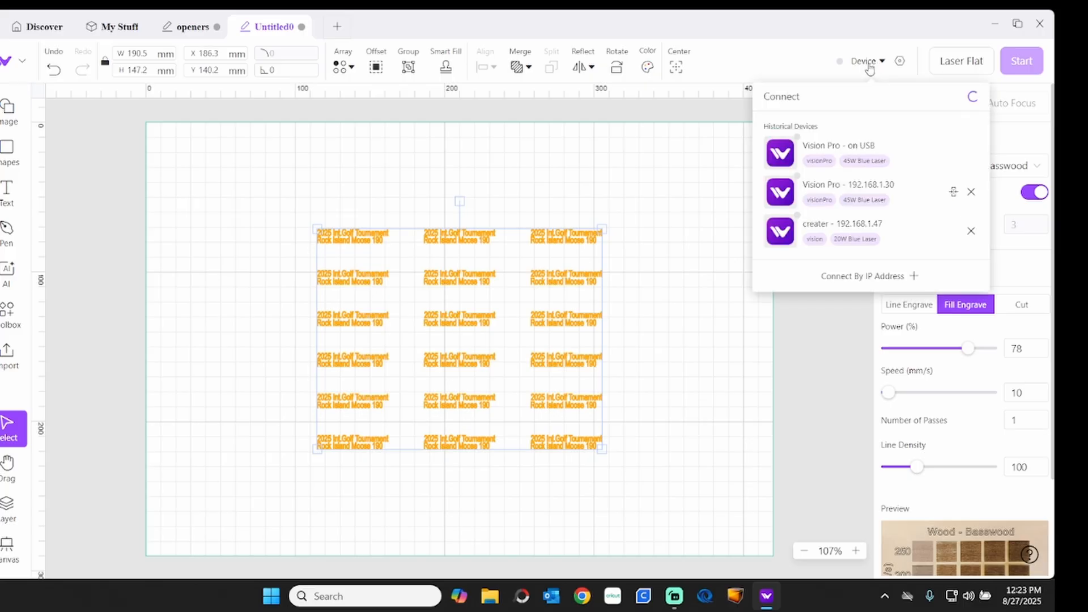
{"action": "mouse_move", "coordinate": [835, 193]}
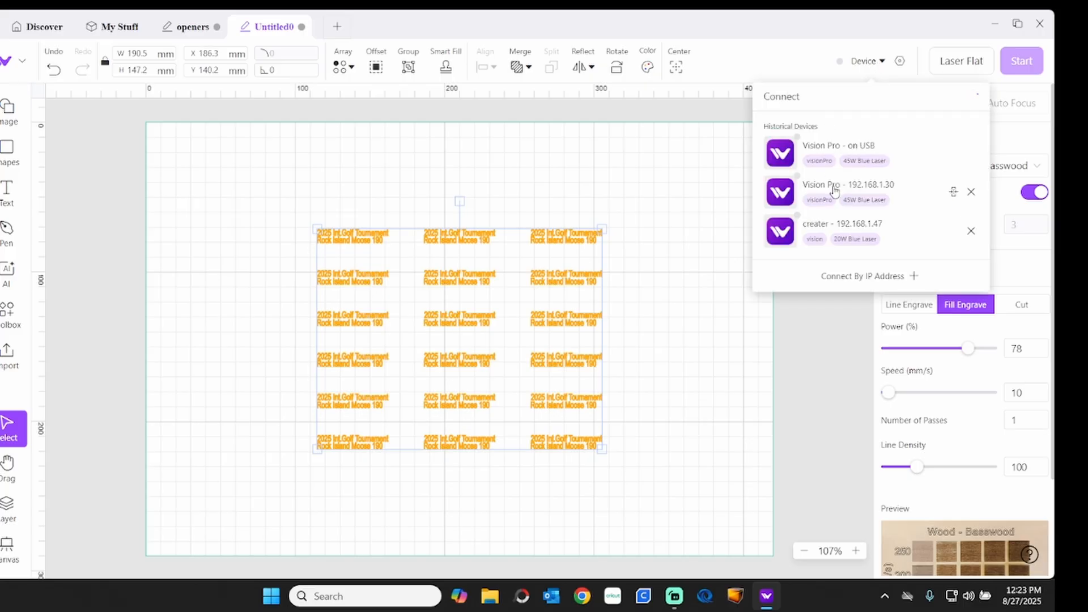
{"action": "left_click", "coordinate": [848, 193]}
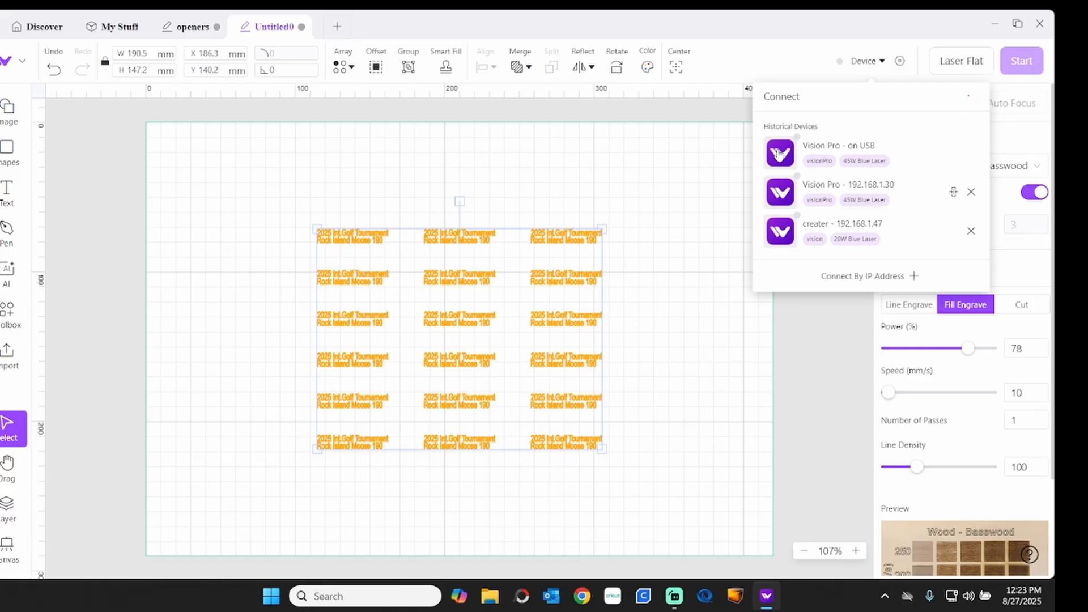
{"action": "left_click", "coordinate": [780, 153]}
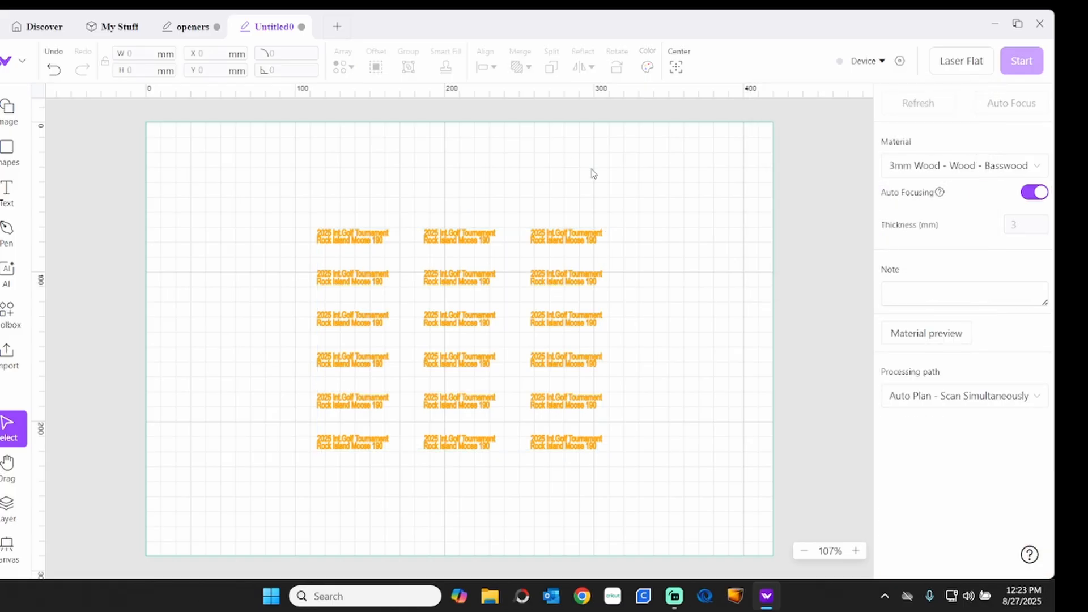
{"action": "mouse_move", "coordinate": [489, 147]}
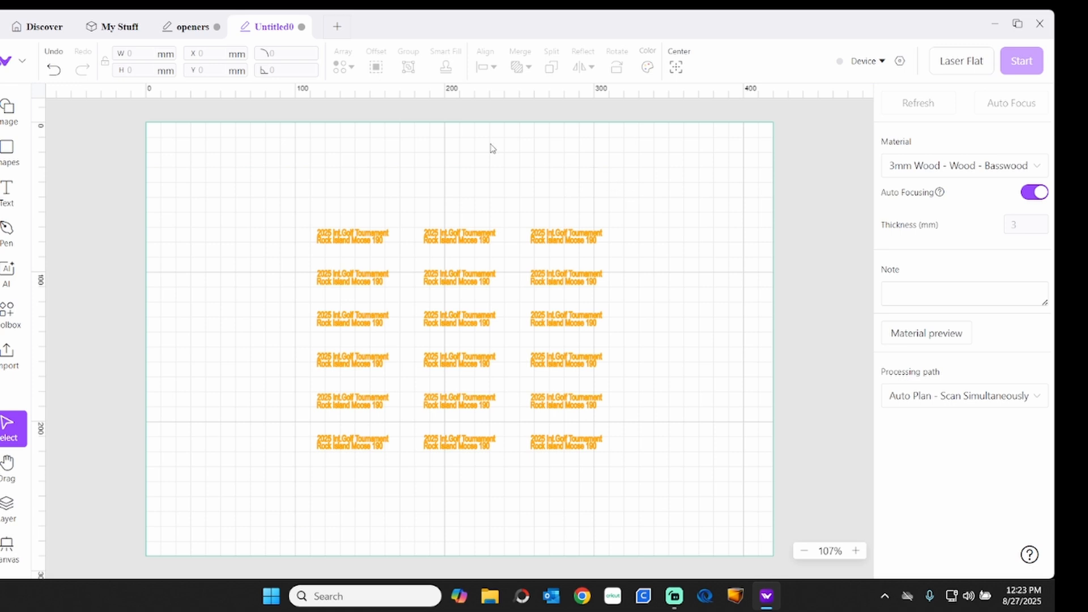
{"action": "mouse_move", "coordinate": [195, 26]}
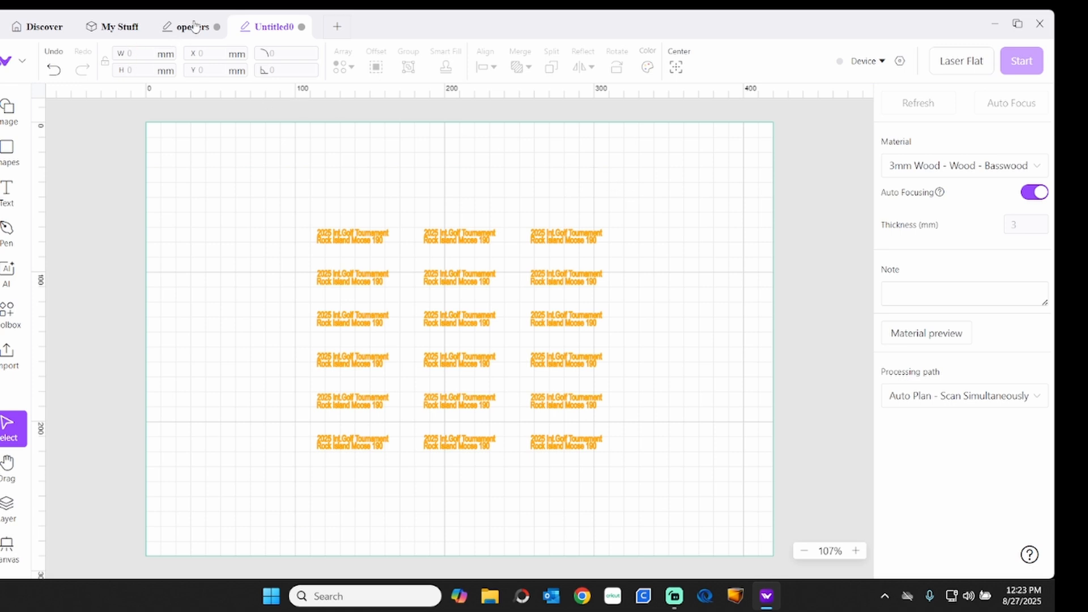
Switch to the openers design and refresh the camera image of the bottle-opener jig.
{"action": "left_click", "coordinate": [195, 26]}
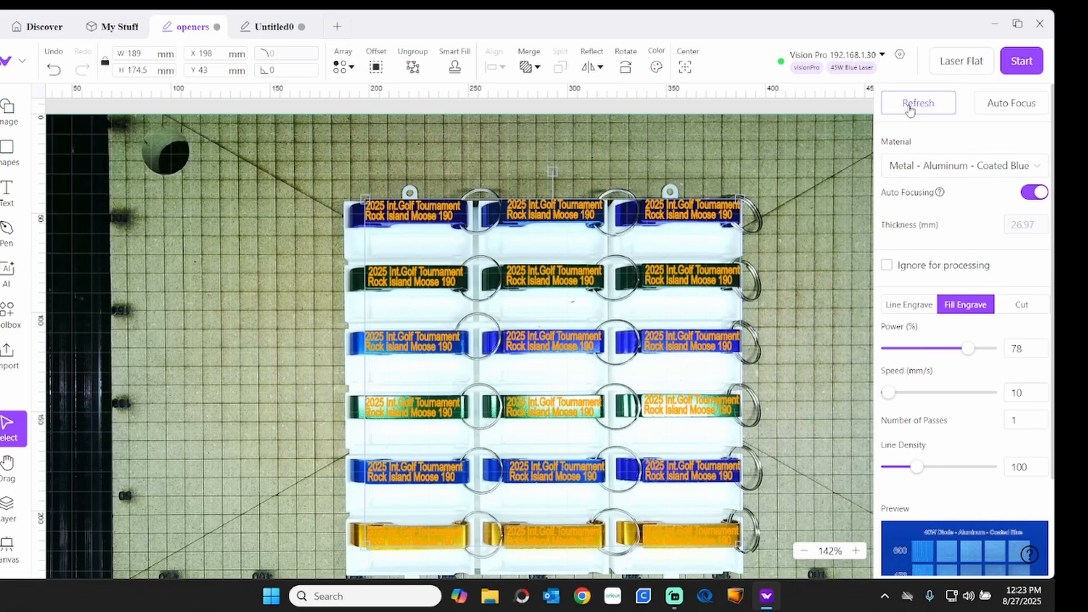
{"action": "mouse_move", "coordinate": [922, 109]}
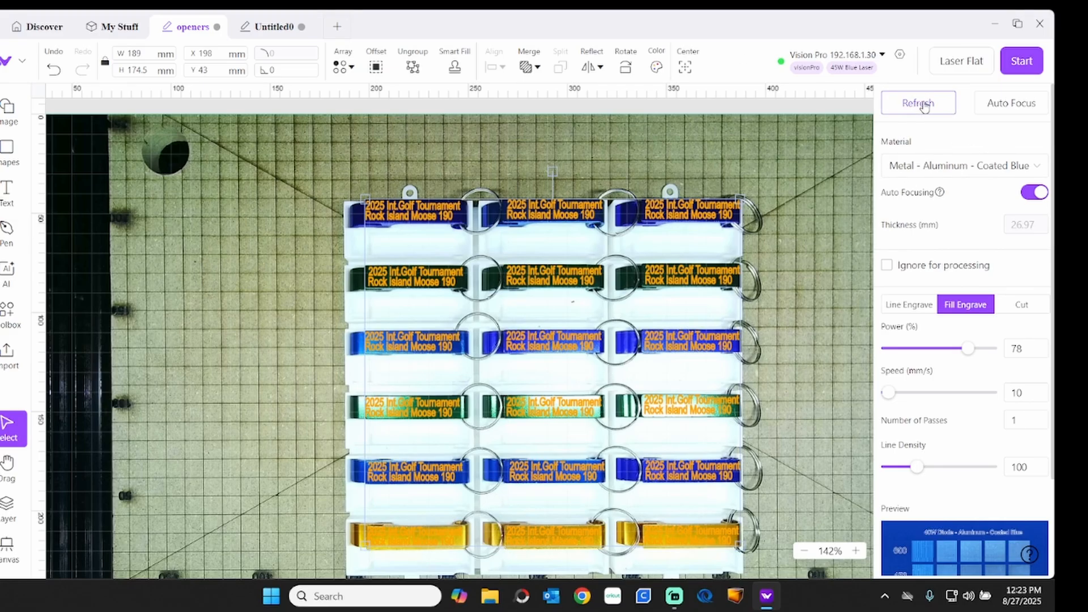
{"action": "left_click", "coordinate": [917, 104]}
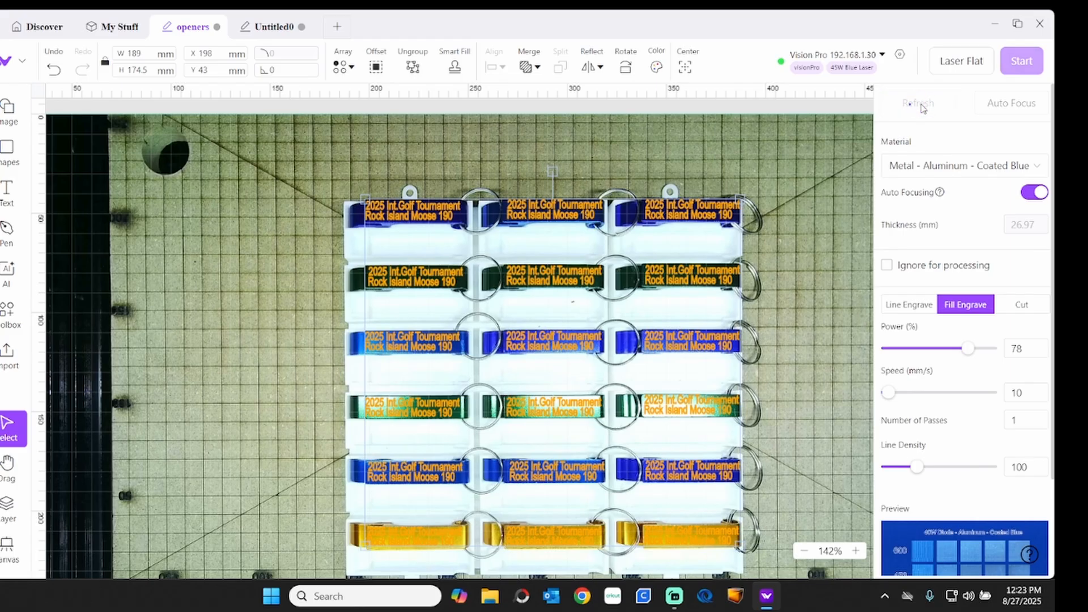
{"action": "left_click", "coordinate": [917, 103]}
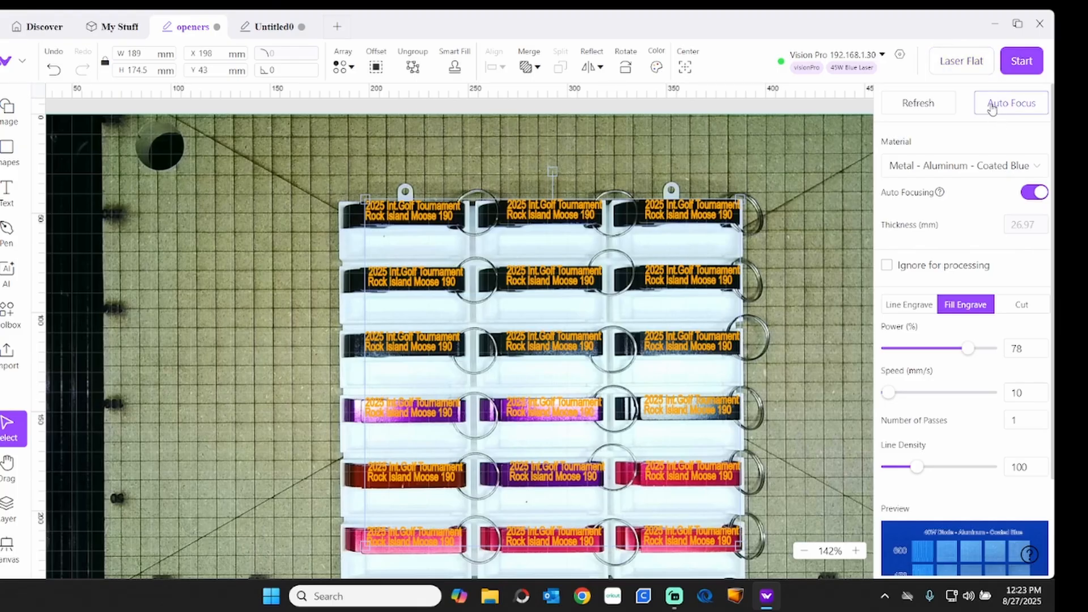
Run Auto Focus repeatedly to measure the distance to the openers.
{"action": "left_click", "coordinate": [1010, 103]}
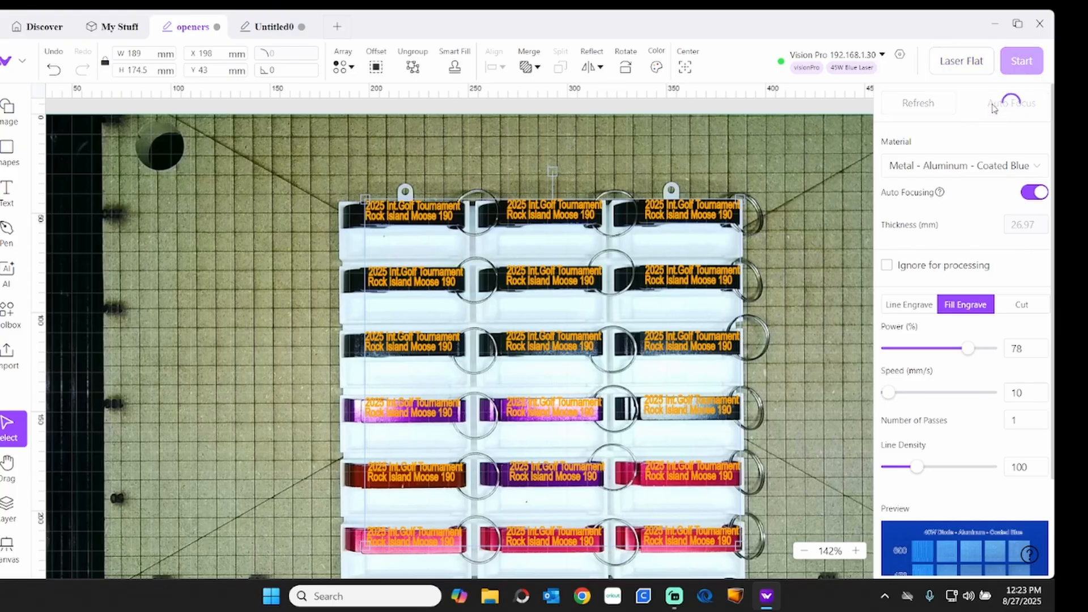
{"action": "left_click", "coordinate": [1012, 103]}
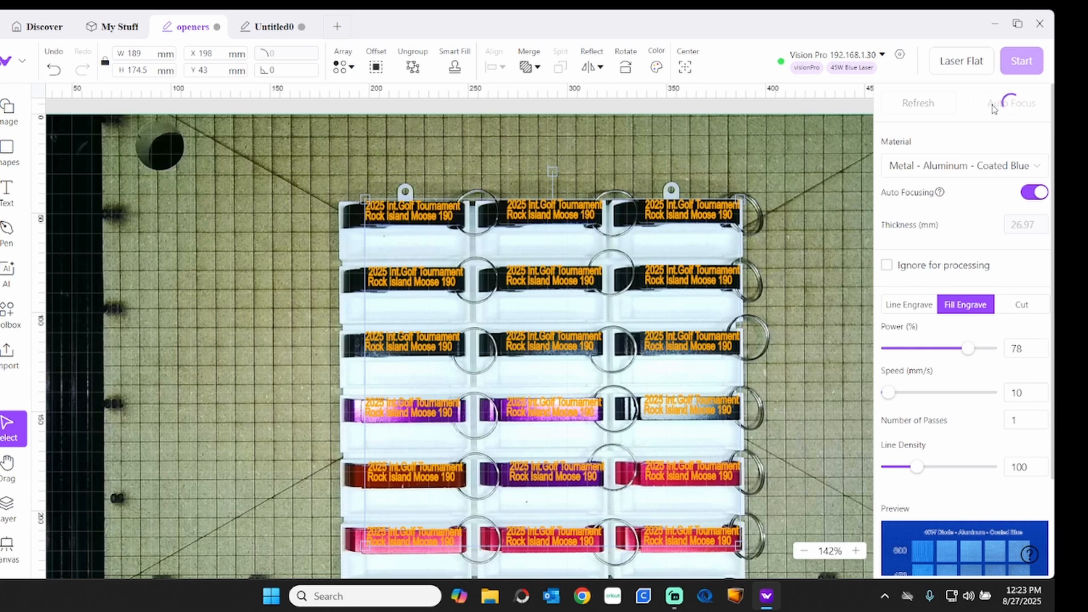
{"action": "left_click", "coordinate": [1012, 103]}
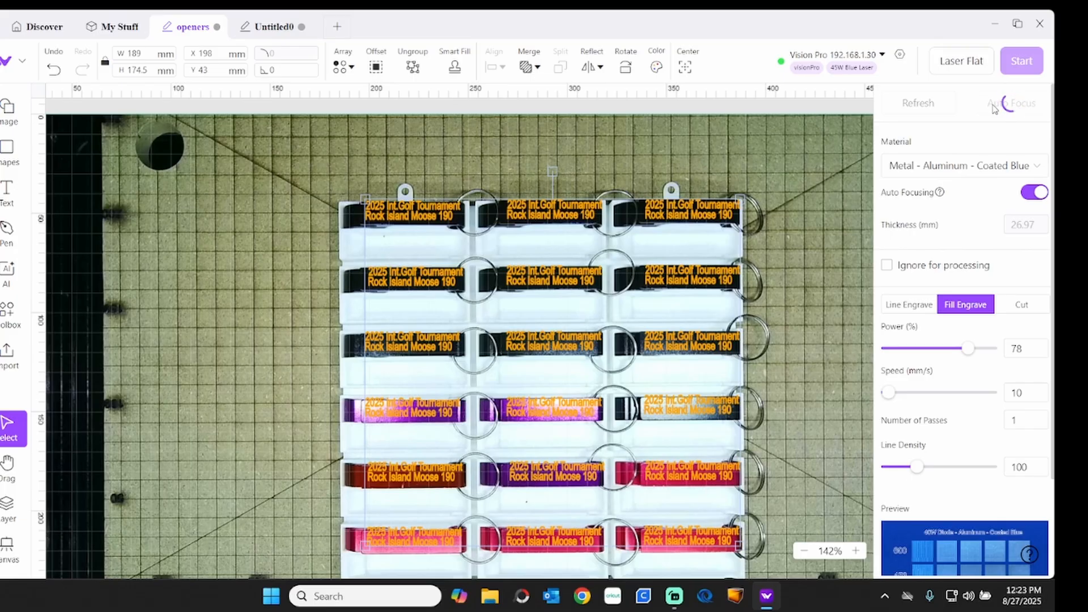
{"action": "left_click", "coordinate": [1013, 103]}
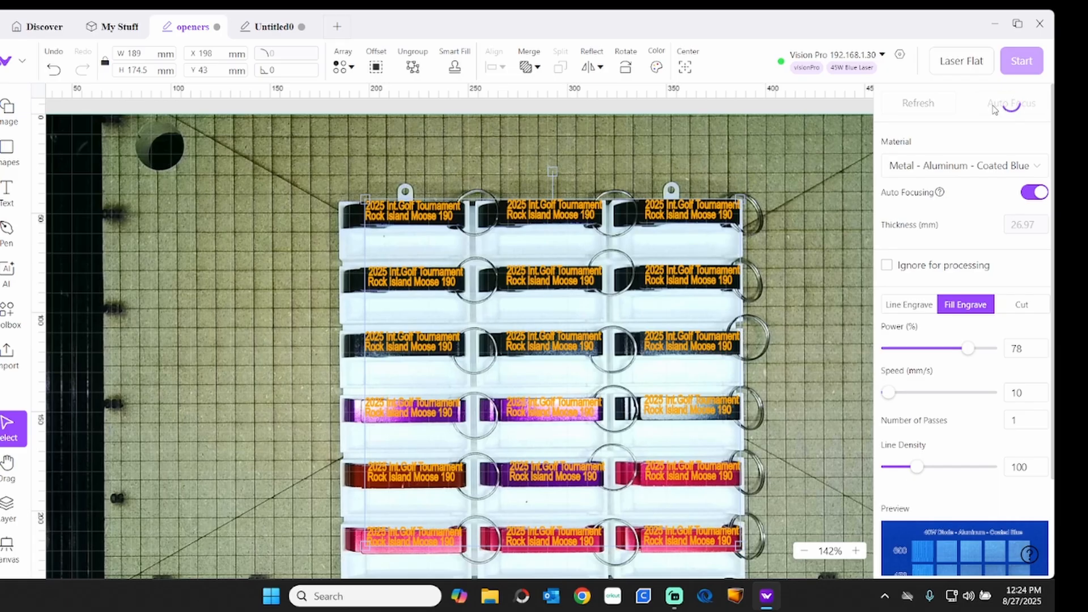
{"action": "left_click", "coordinate": [1012, 103]}
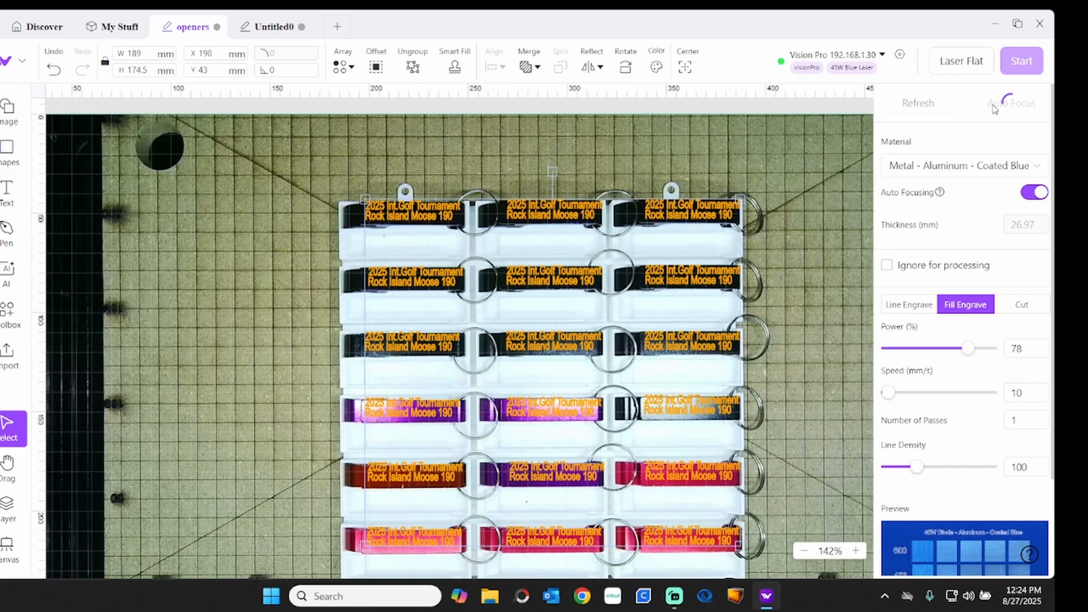
{"action": "left_click", "coordinate": [1011, 104]}
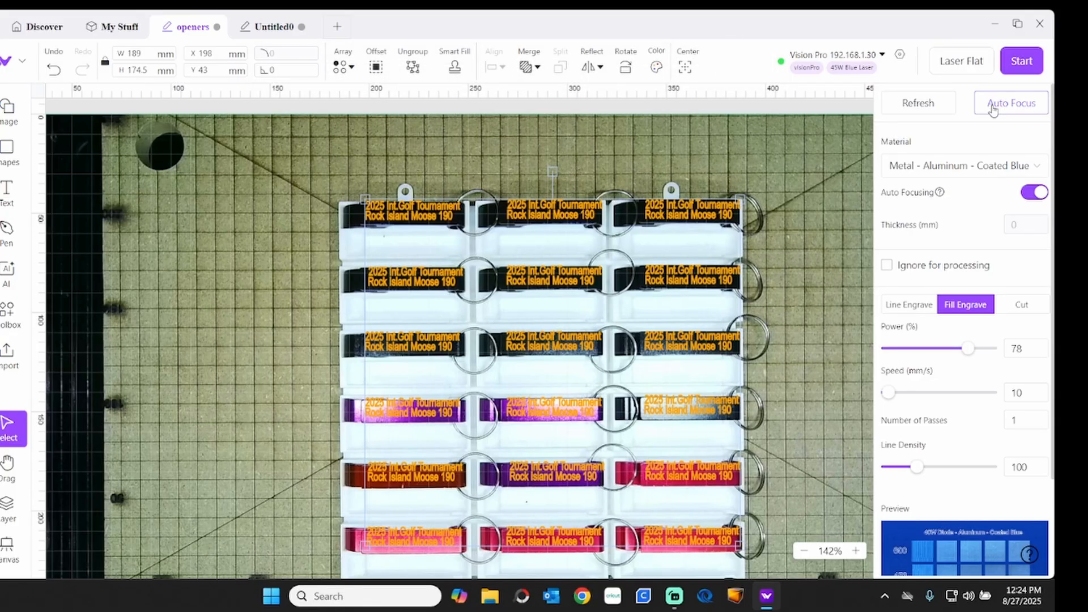
{"action": "left_click", "coordinate": [1010, 103]}
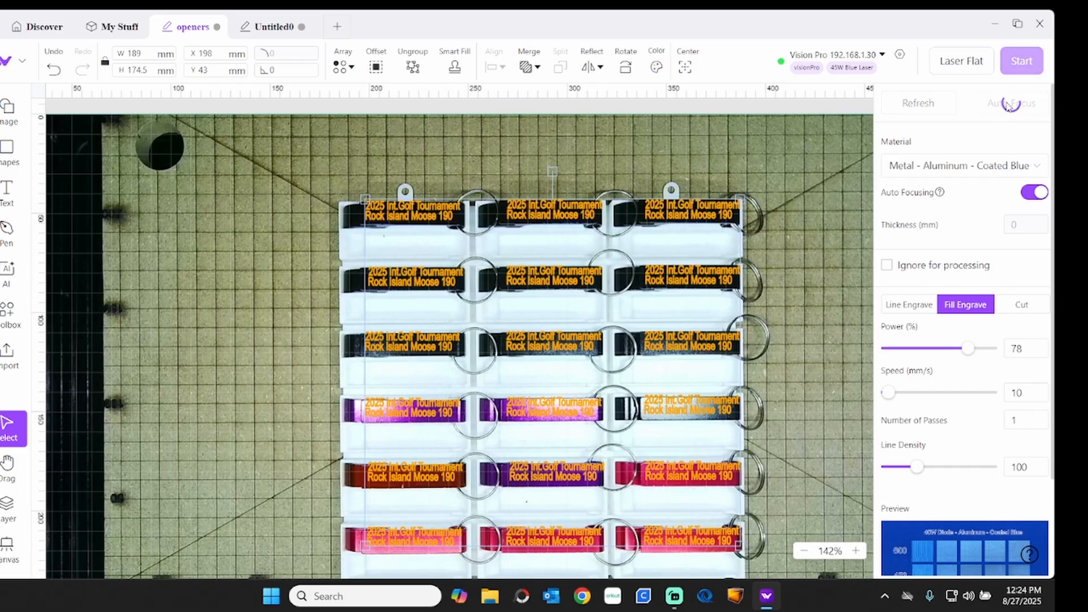
{"action": "mouse_move", "coordinate": [1011, 103]}
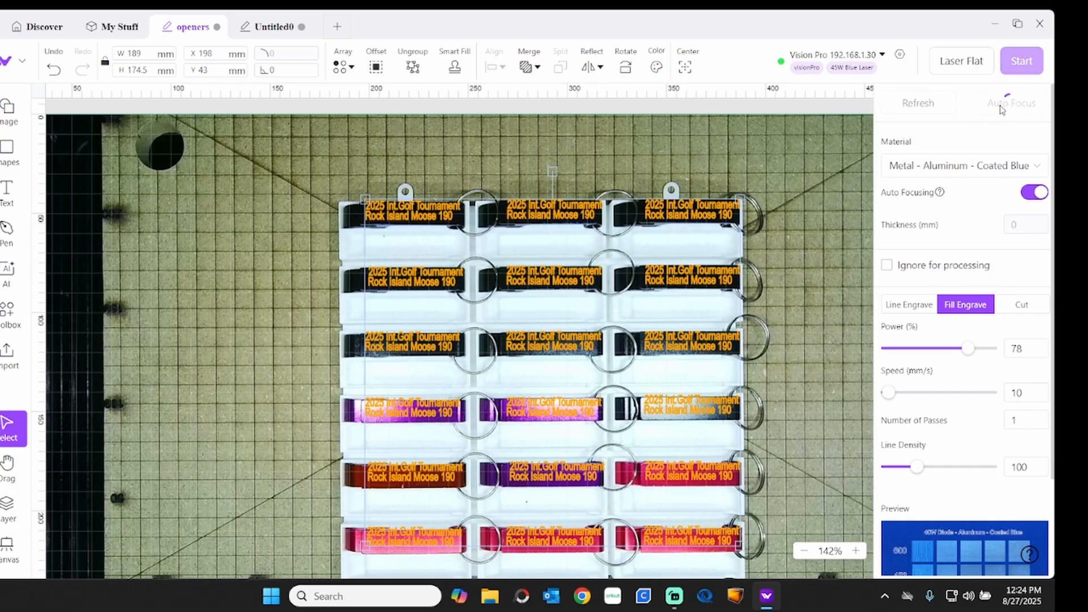
{"action": "left_click", "coordinate": [1011, 103]}
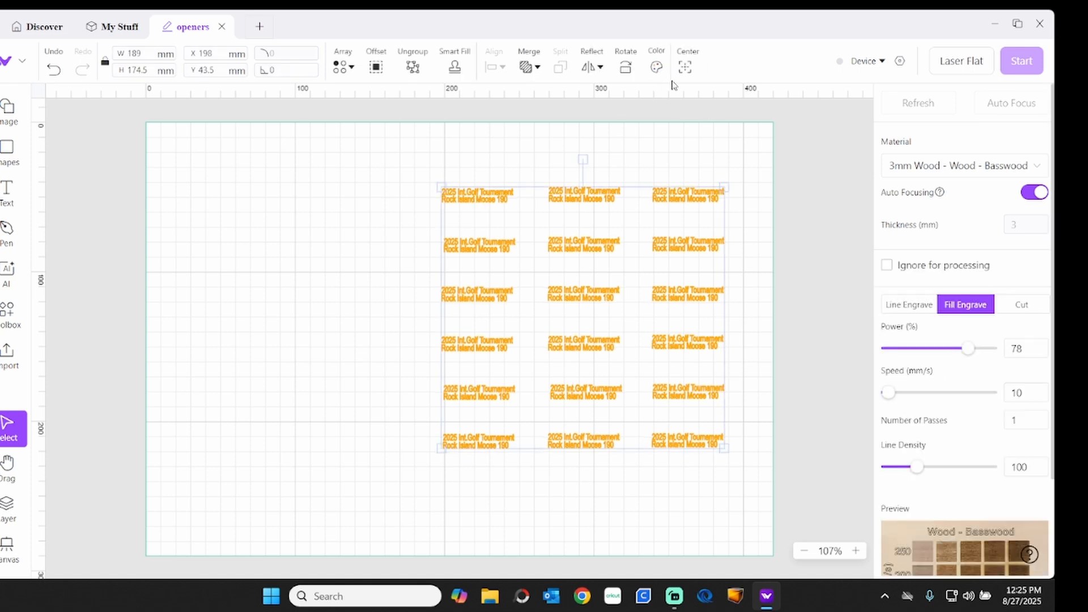
Centre the array, browse the metal materials in the library, then close it keeping fill engrave at 78% power, 10 mm/s.
{"action": "left_click", "coordinate": [684, 67]}
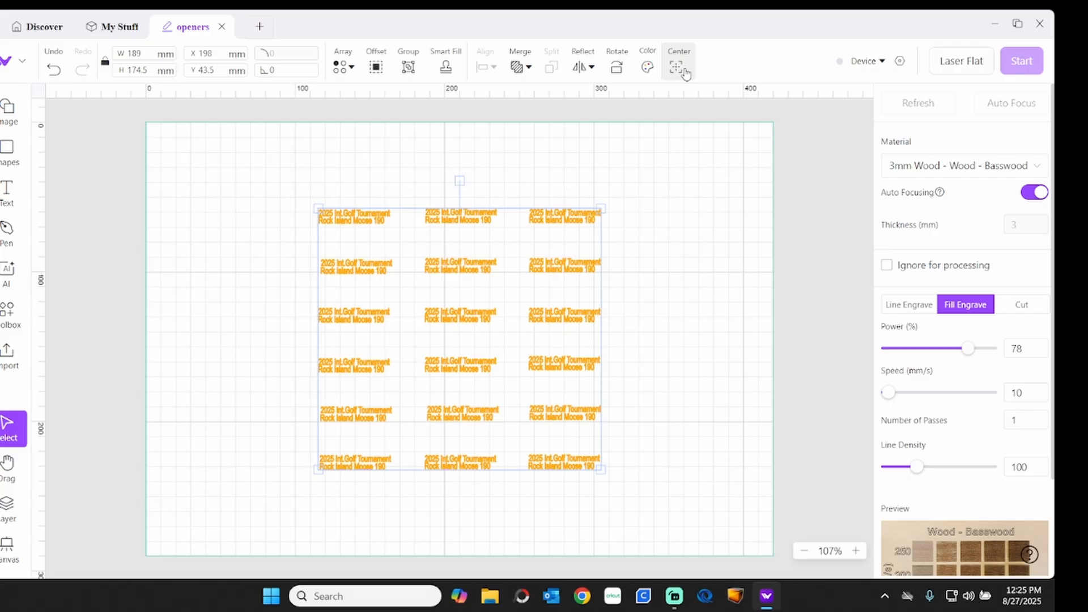
{"action": "left_click", "coordinate": [961, 165]}
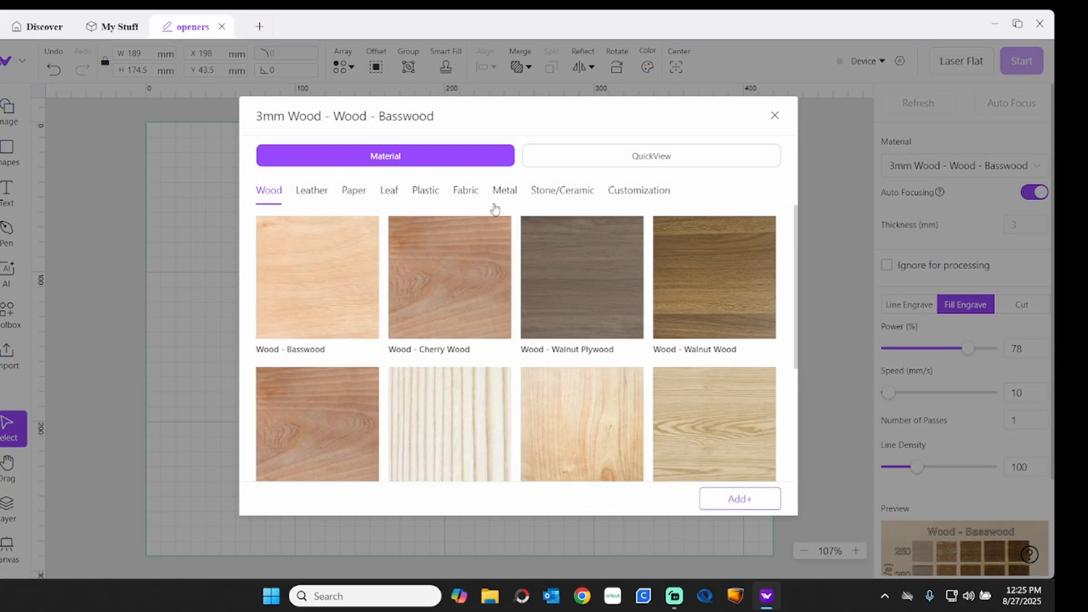
{"action": "left_click", "coordinate": [504, 190]}
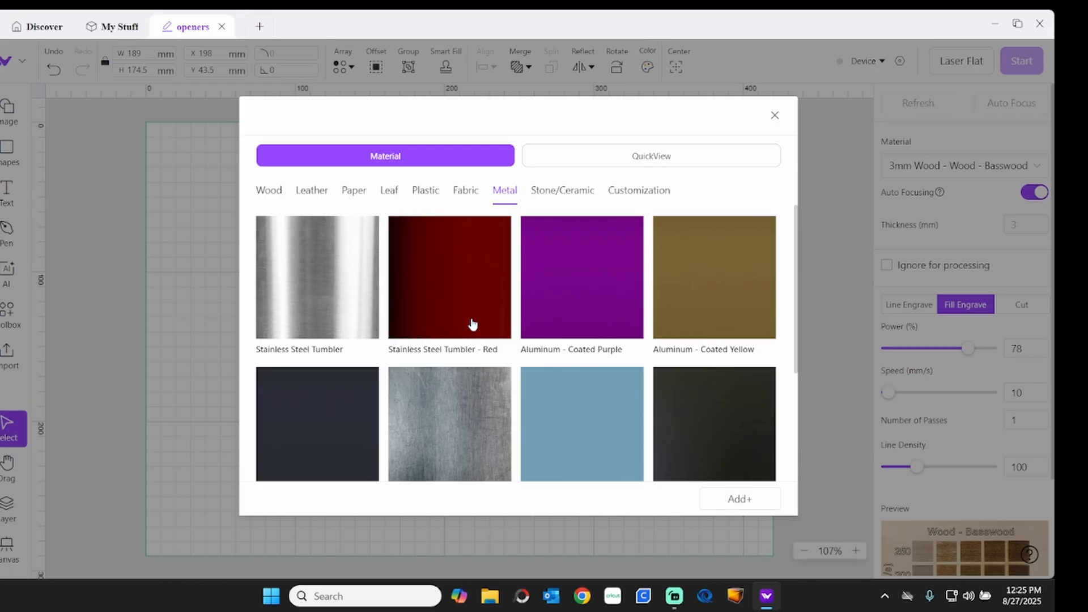
{"action": "scroll", "scroll_direction": "down", "scroll_amount": 3}
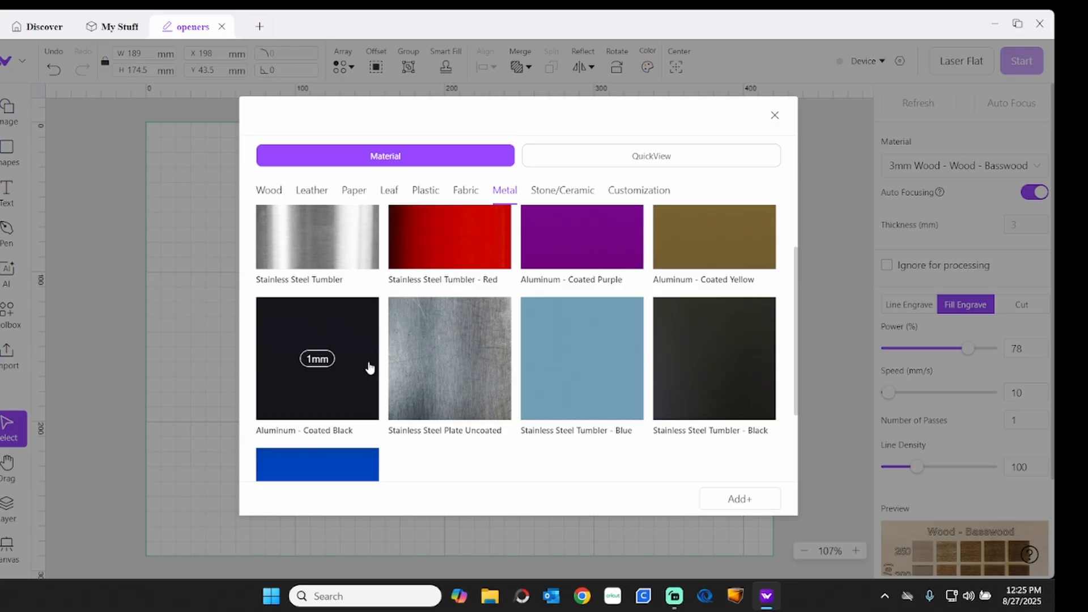
{"action": "mouse_move", "coordinate": [683, 144]}
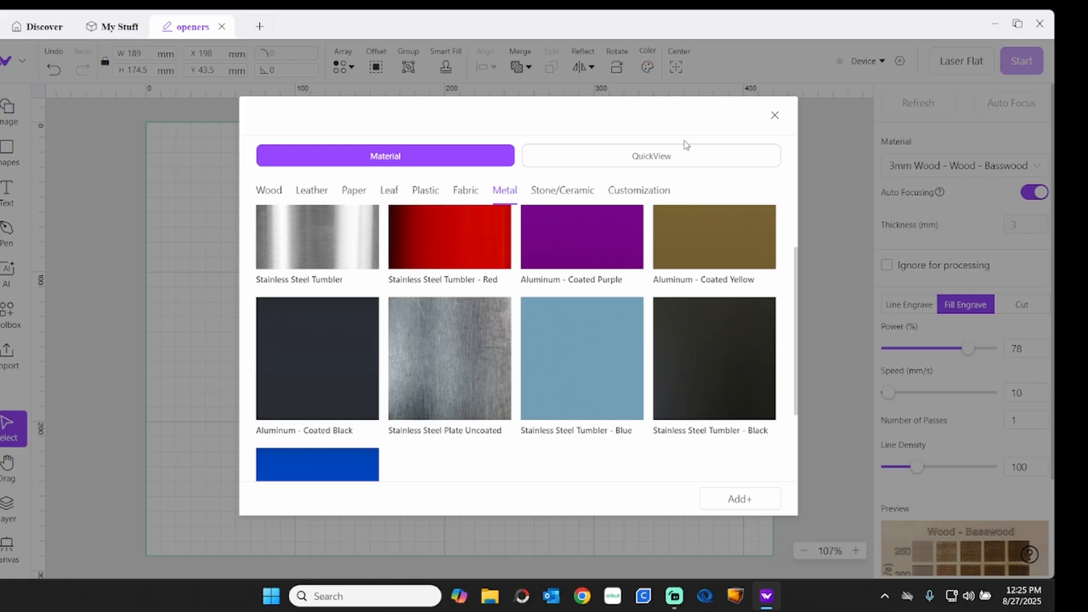
{"action": "left_click", "coordinate": [774, 115]}
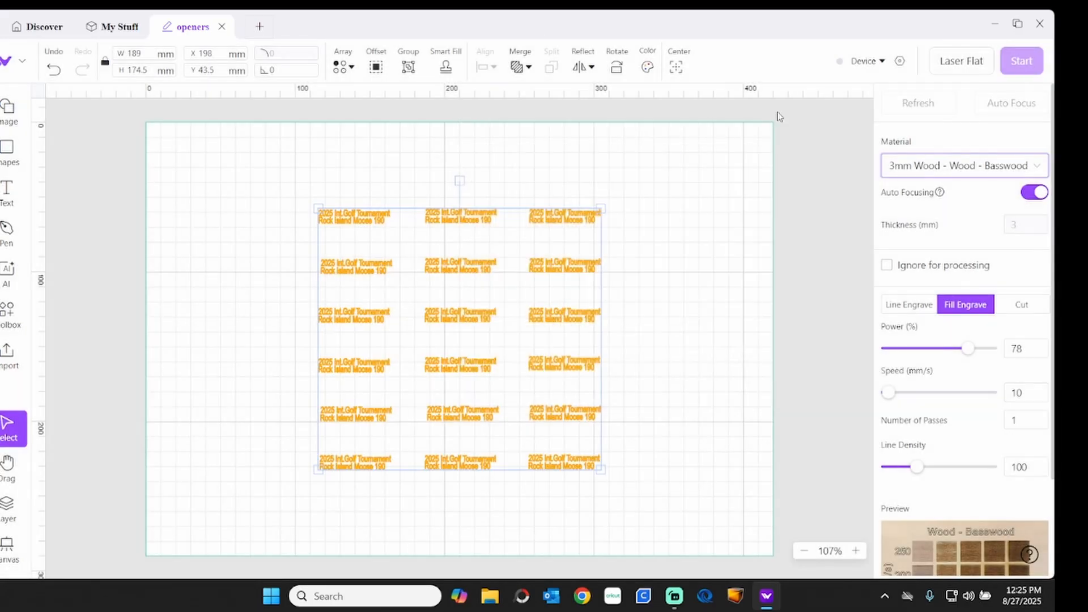
{"action": "mouse_move", "coordinate": [966, 340]}
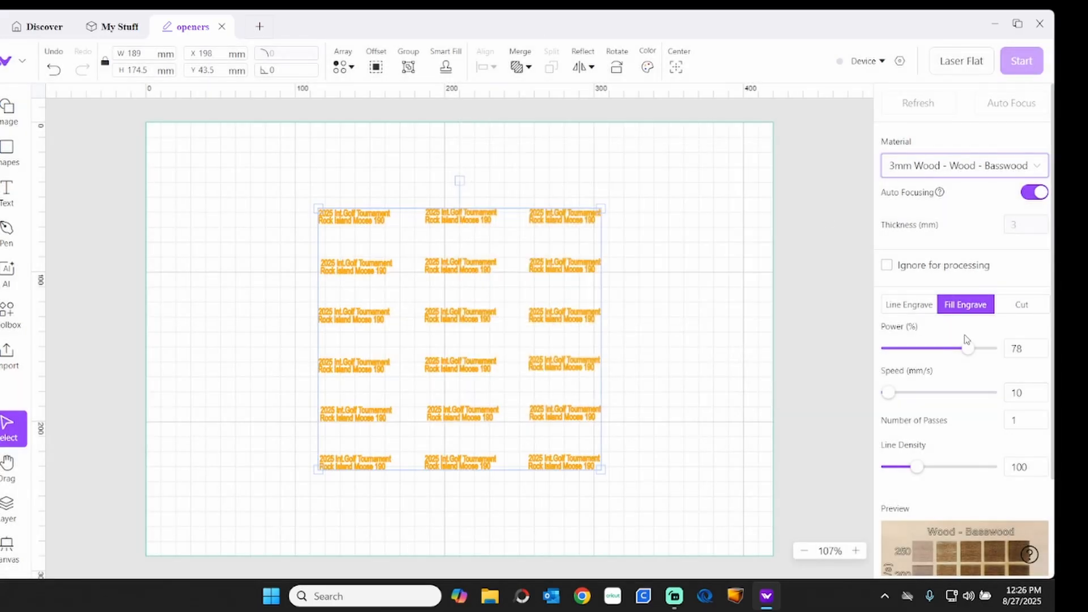
{"action": "left_click", "coordinate": [1025, 348]}
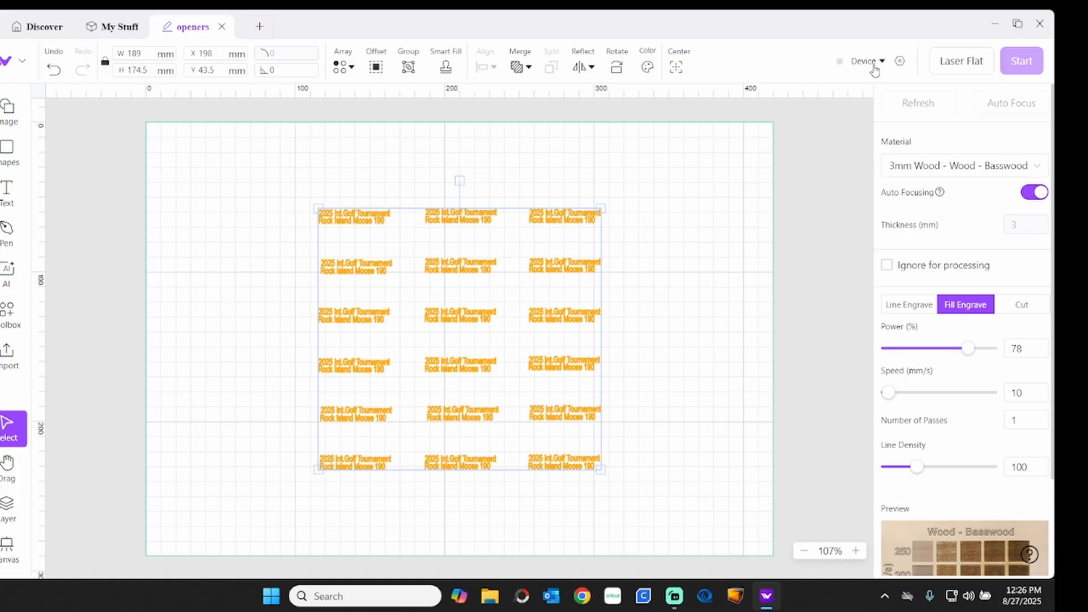
Connect to the Vision Pro at 192.168.1.30, dismiss the membership notice and refresh the camera.
{"action": "left_click", "coordinate": [865, 61]}
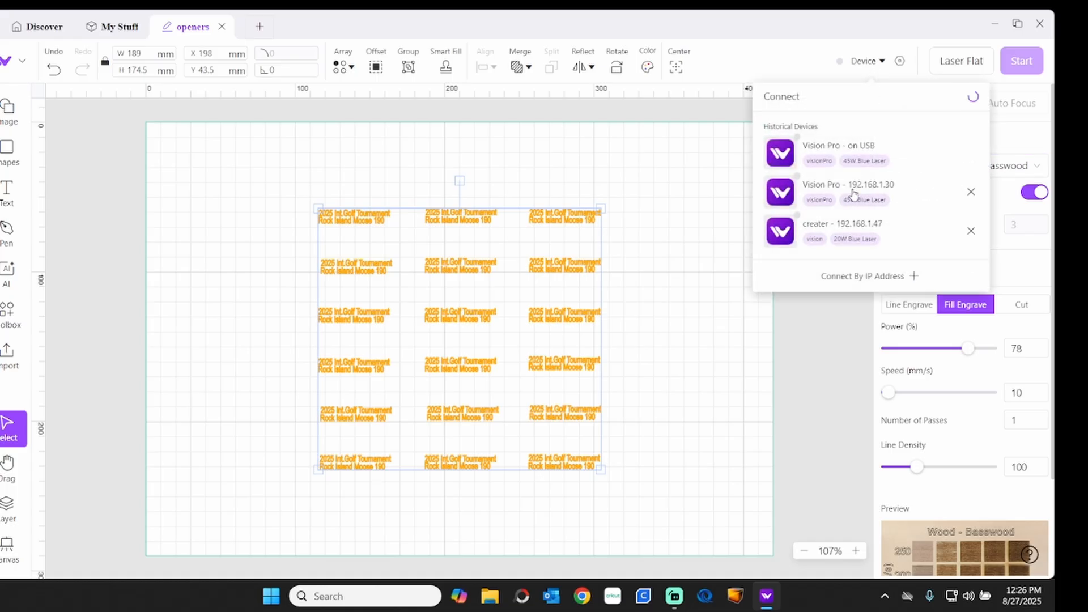
{"action": "left_click", "coordinate": [847, 193]}
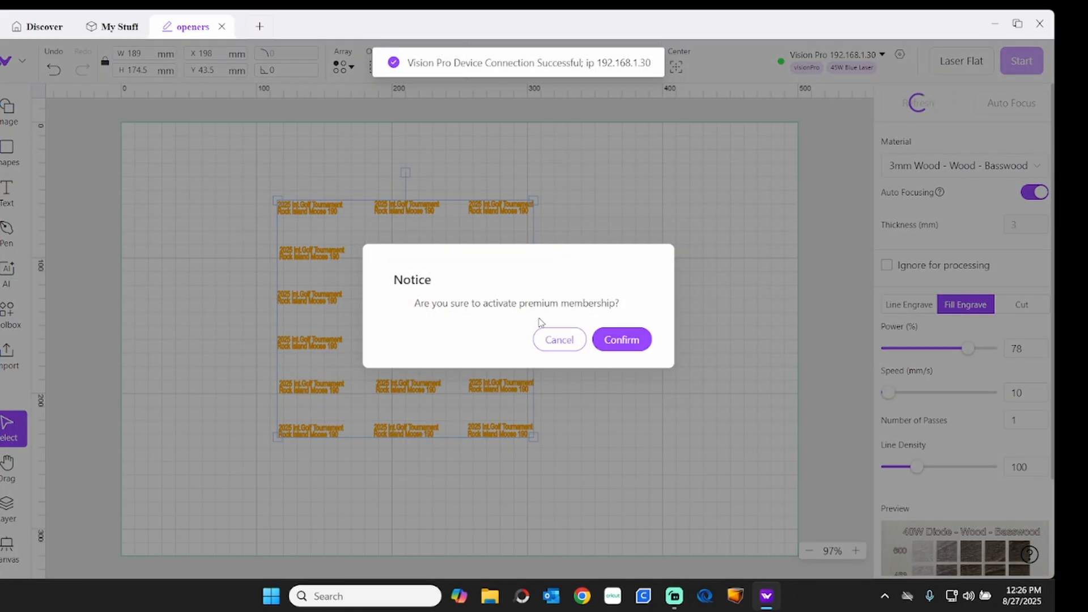
{"action": "left_click", "coordinate": [559, 339]}
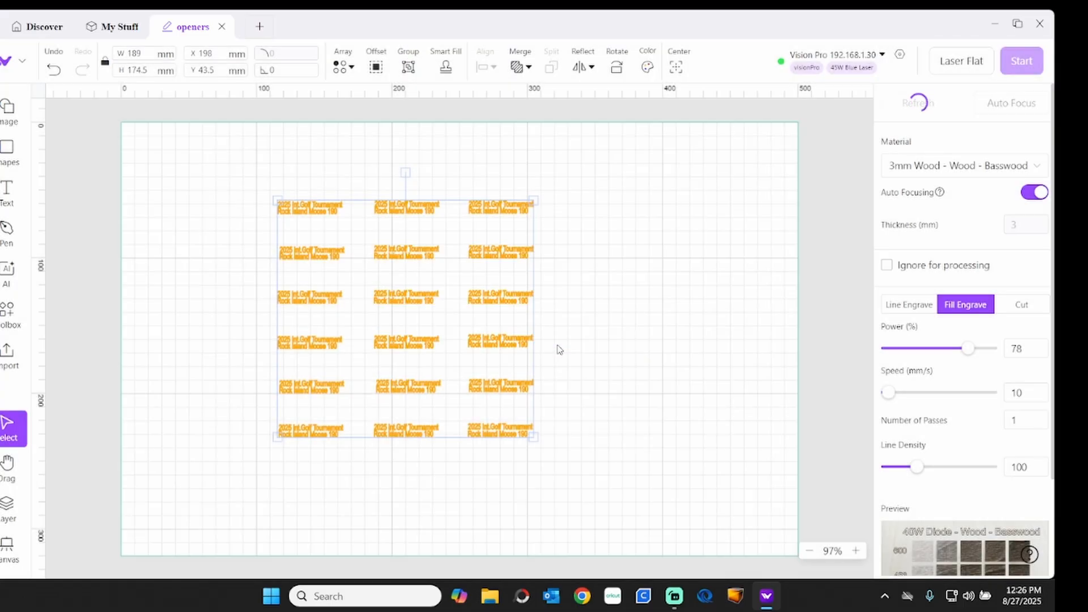
{"action": "left_click", "coordinate": [917, 103]}
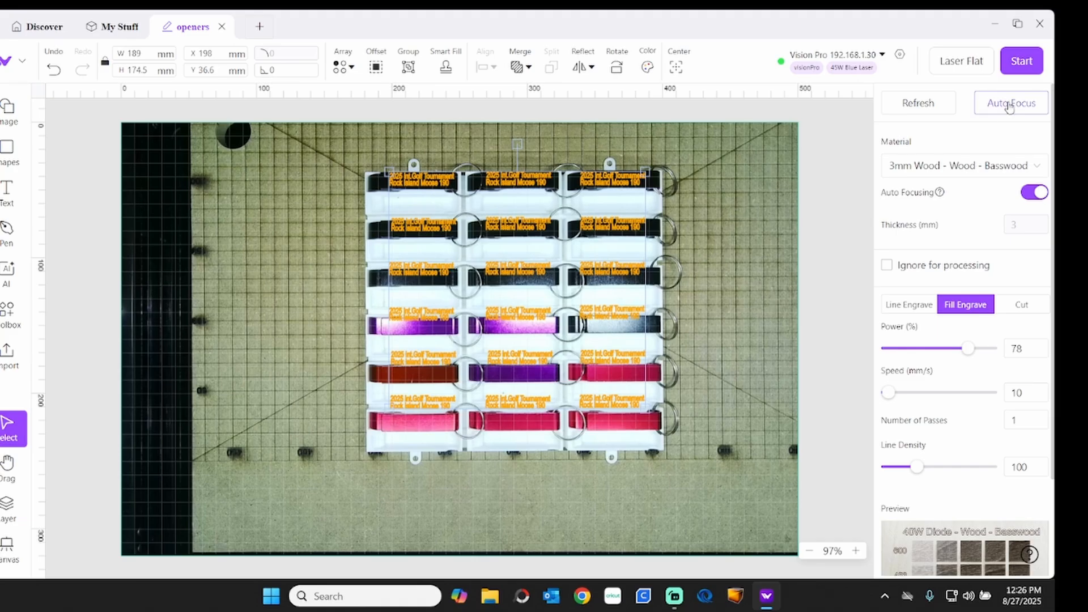
Auto-focus the material at 26.87 mm and zoom in on the openers under the text.
{"action": "left_click", "coordinate": [1010, 103]}
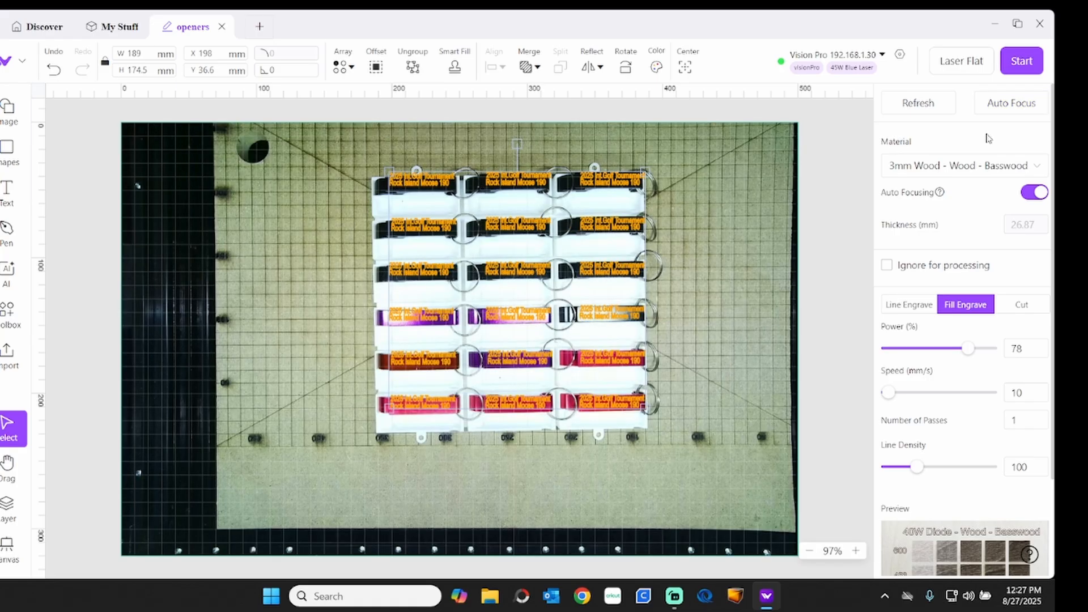
{"action": "mouse_move", "coordinate": [811, 169]}
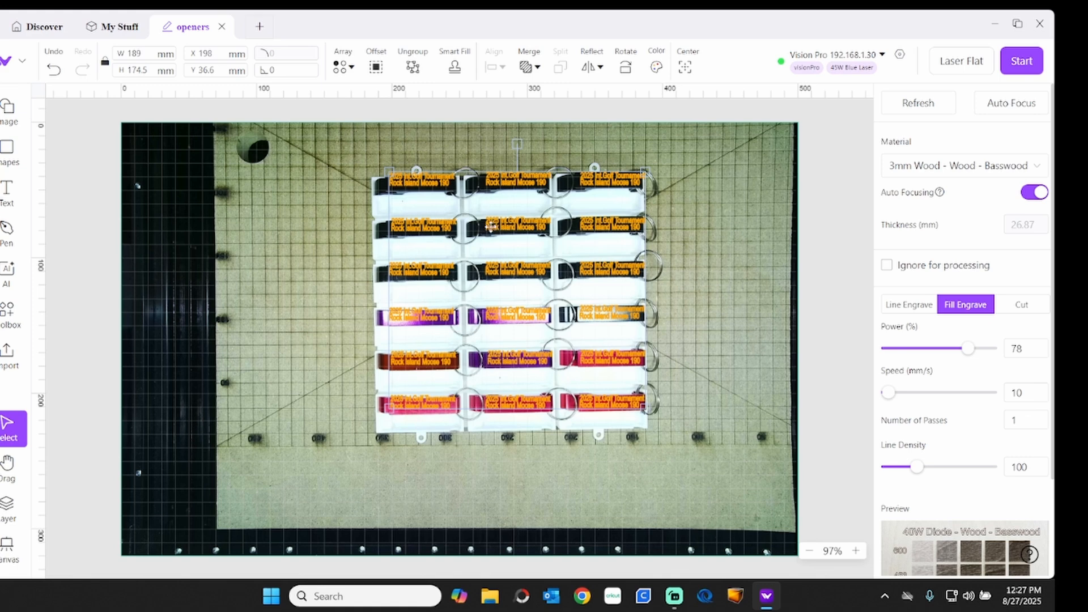
{"action": "scroll", "scroll_direction": "down", "scroll_amount": 3}
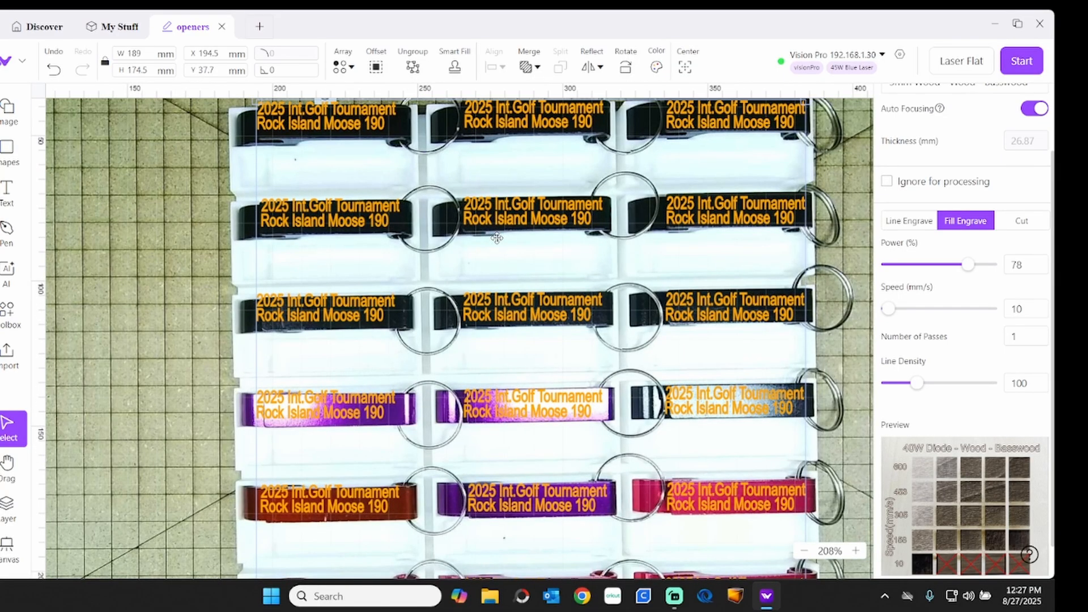
{"action": "mouse_move", "coordinate": [486, 242]}
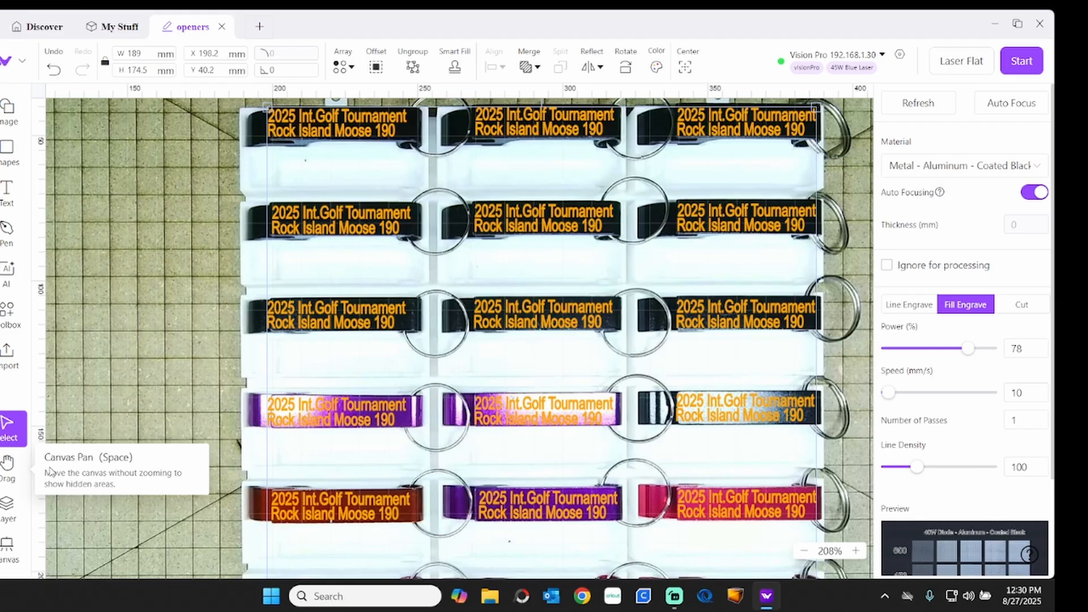
{"action": "mouse_move", "coordinate": [406, 440]}
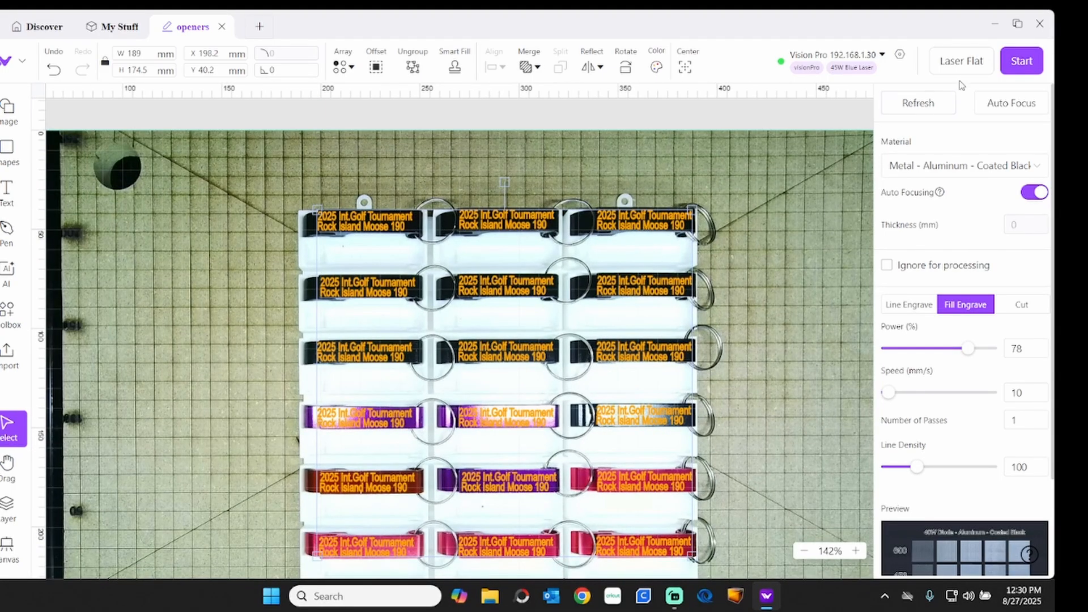
Attempt Start, then rerun Auto Focus to read a 26.83 mm thickness for the coated black aluminum.
{"action": "left_click", "coordinate": [1021, 61]}
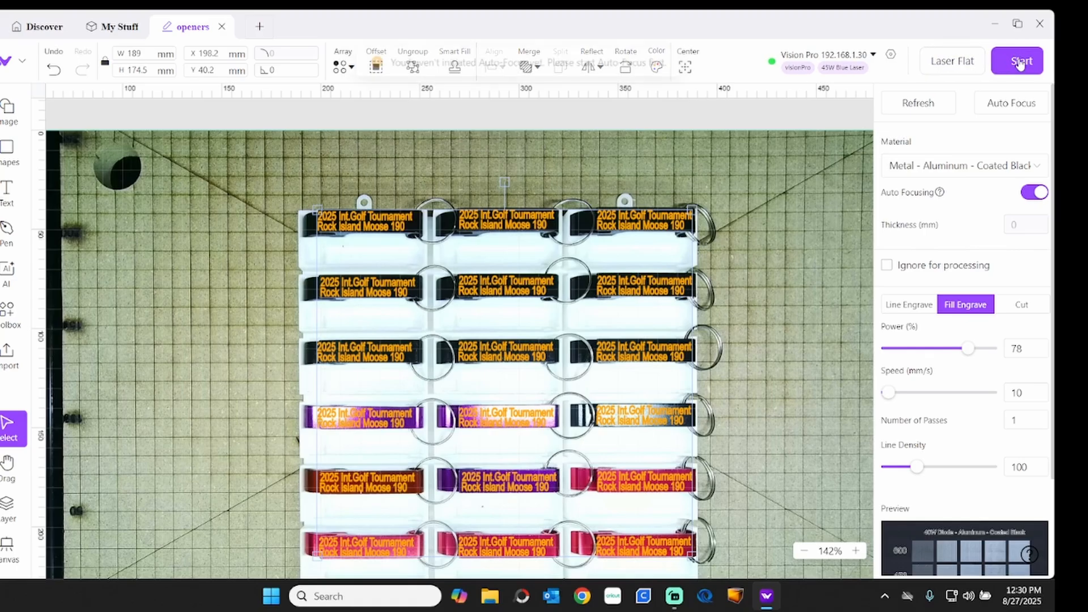
{"action": "left_click", "coordinate": [1021, 61]}
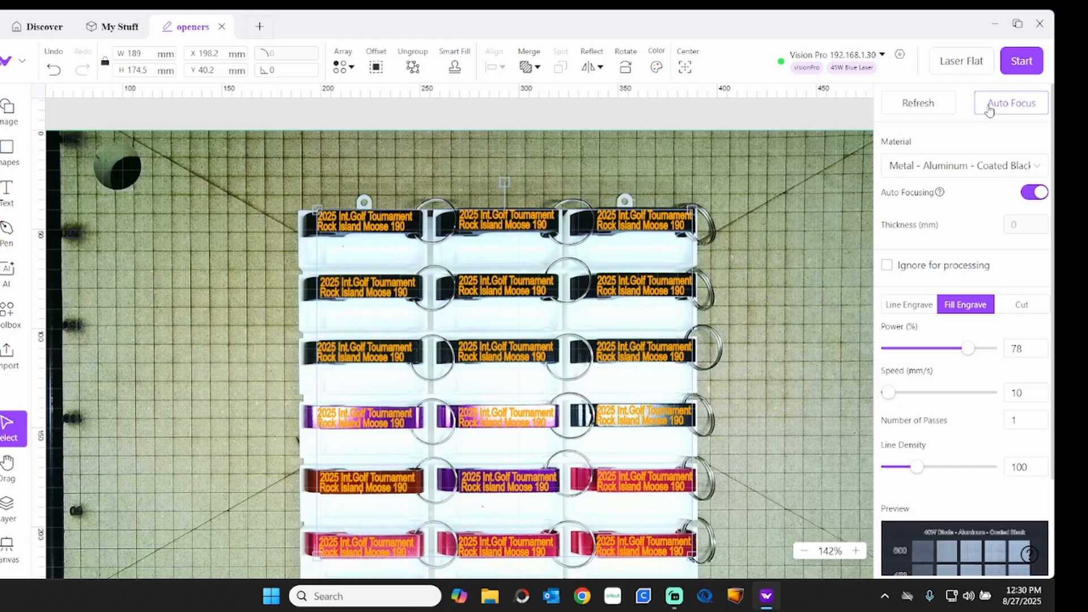
{"action": "left_click", "coordinate": [1010, 103]}
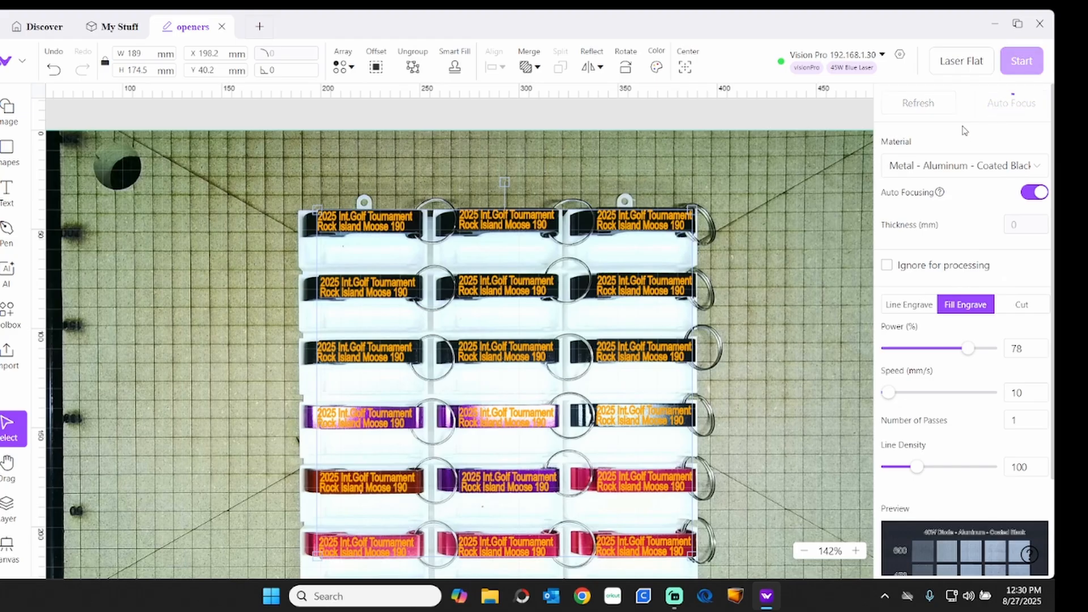
{"action": "left_click", "coordinate": [1012, 103]}
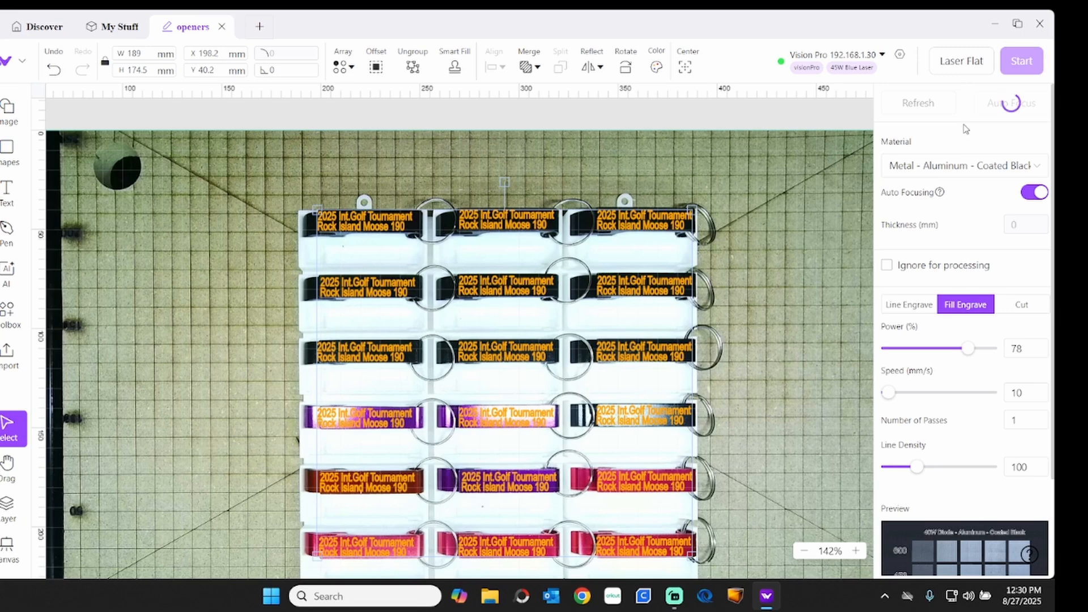
{"action": "left_click", "coordinate": [1011, 103]}
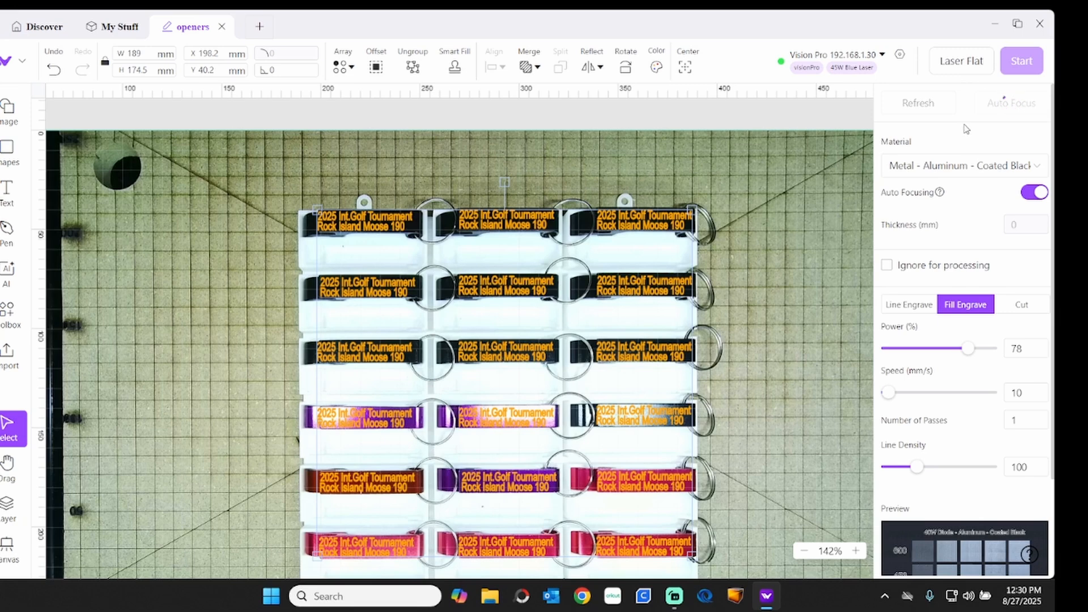
{"action": "left_click", "coordinate": [1009, 103]}
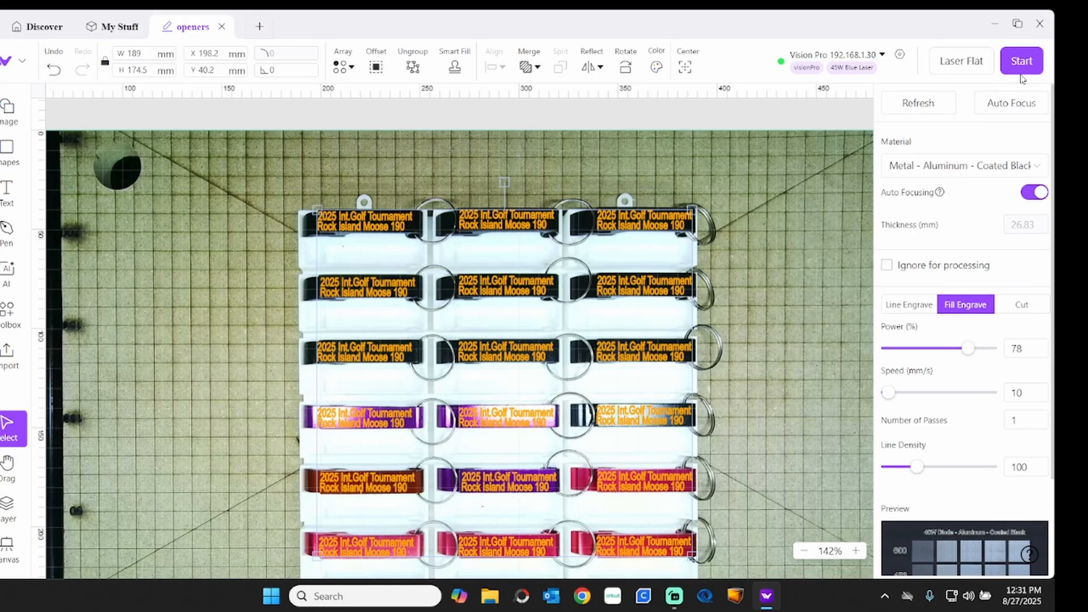
Start the job, review the Processing Status preview and send the engraving to the laser.
{"action": "left_click", "coordinate": [1021, 61]}
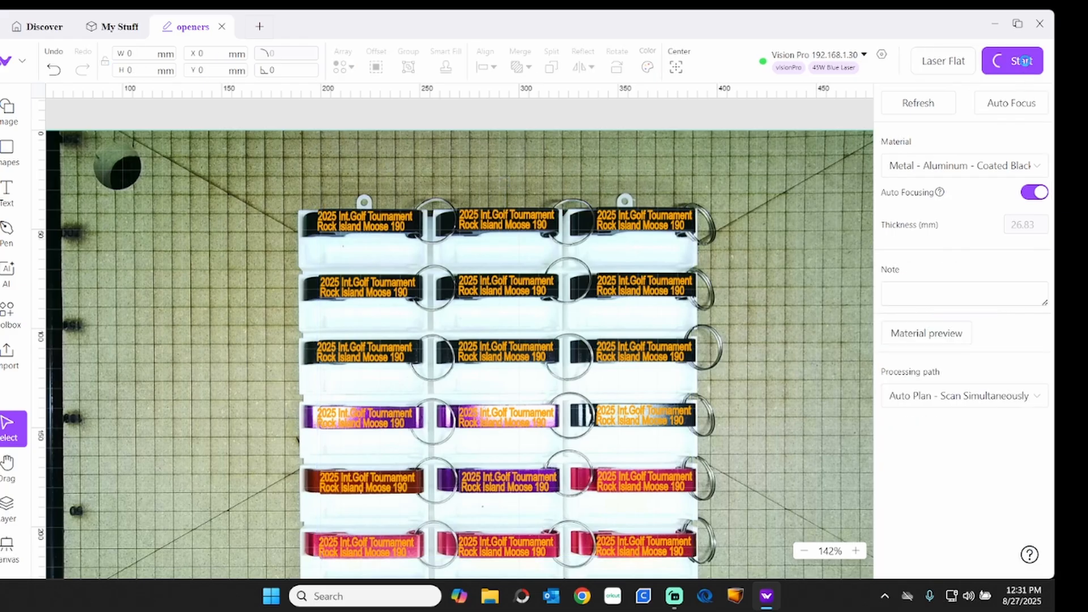
{"action": "left_click", "coordinate": [1012, 61]}
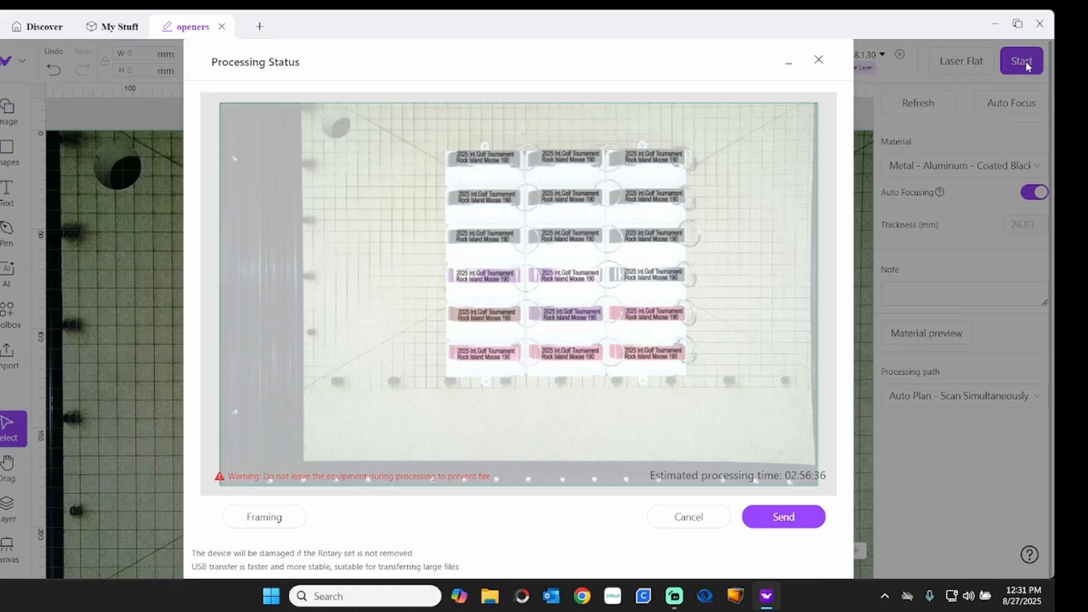
{"action": "mouse_move", "coordinate": [745, 487]}
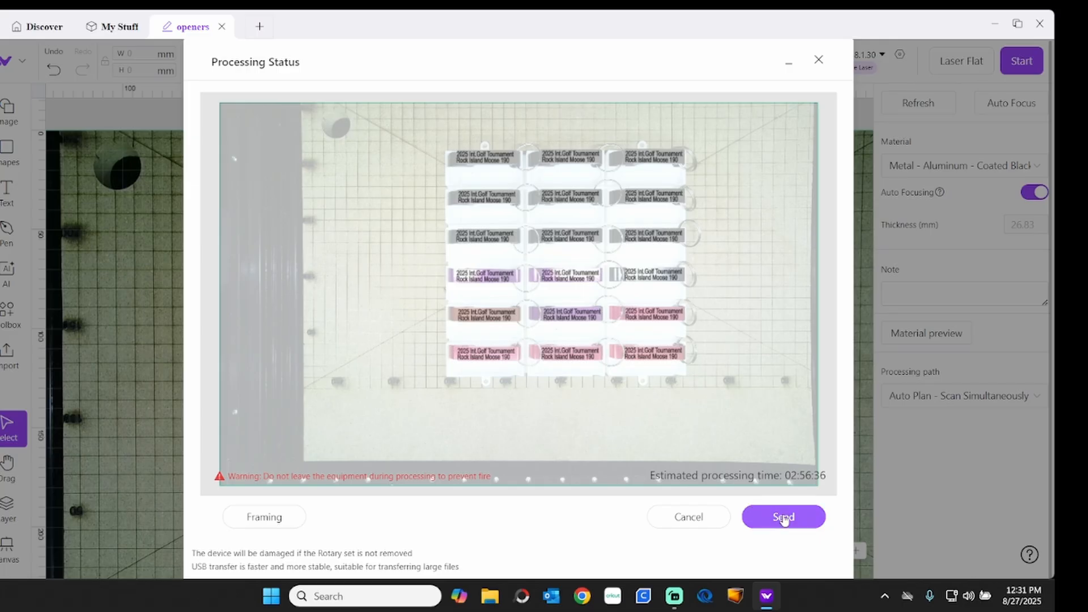
{"action": "left_click", "coordinate": [783, 517]}
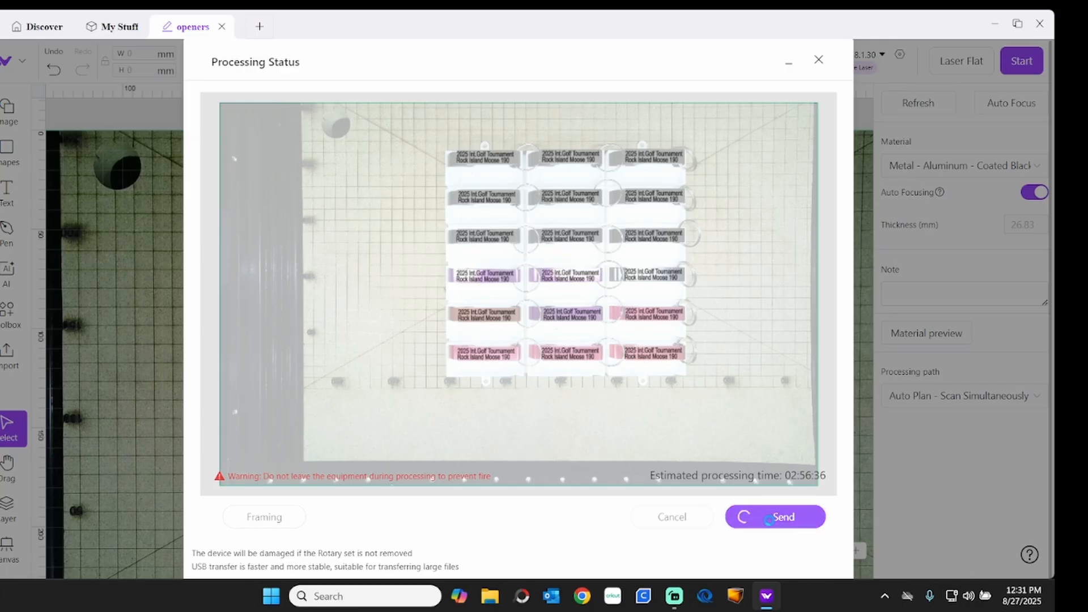
{"action": "left_click", "coordinate": [774, 516]}
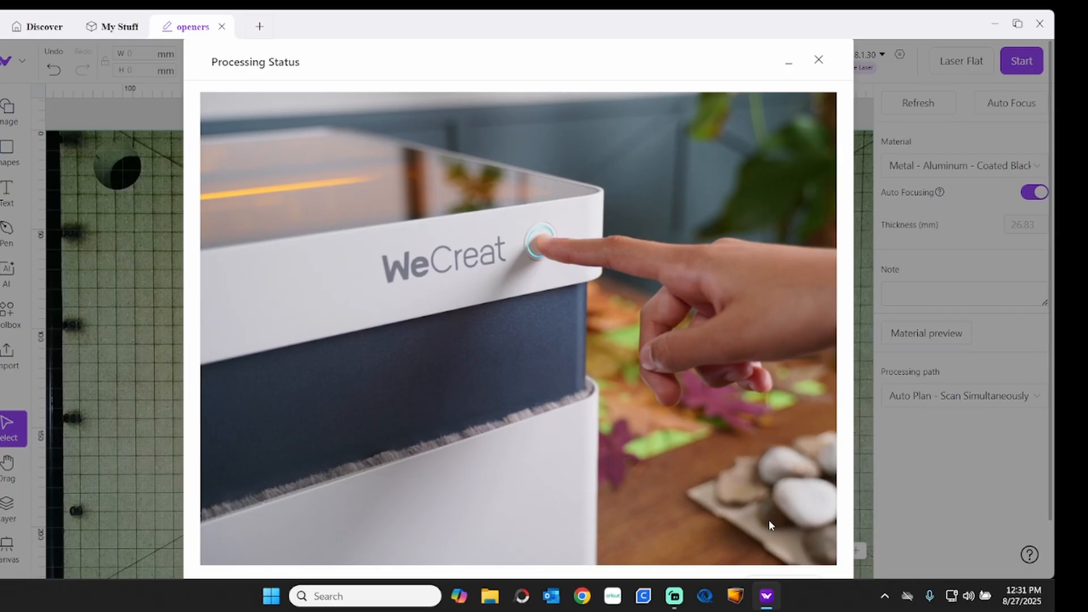